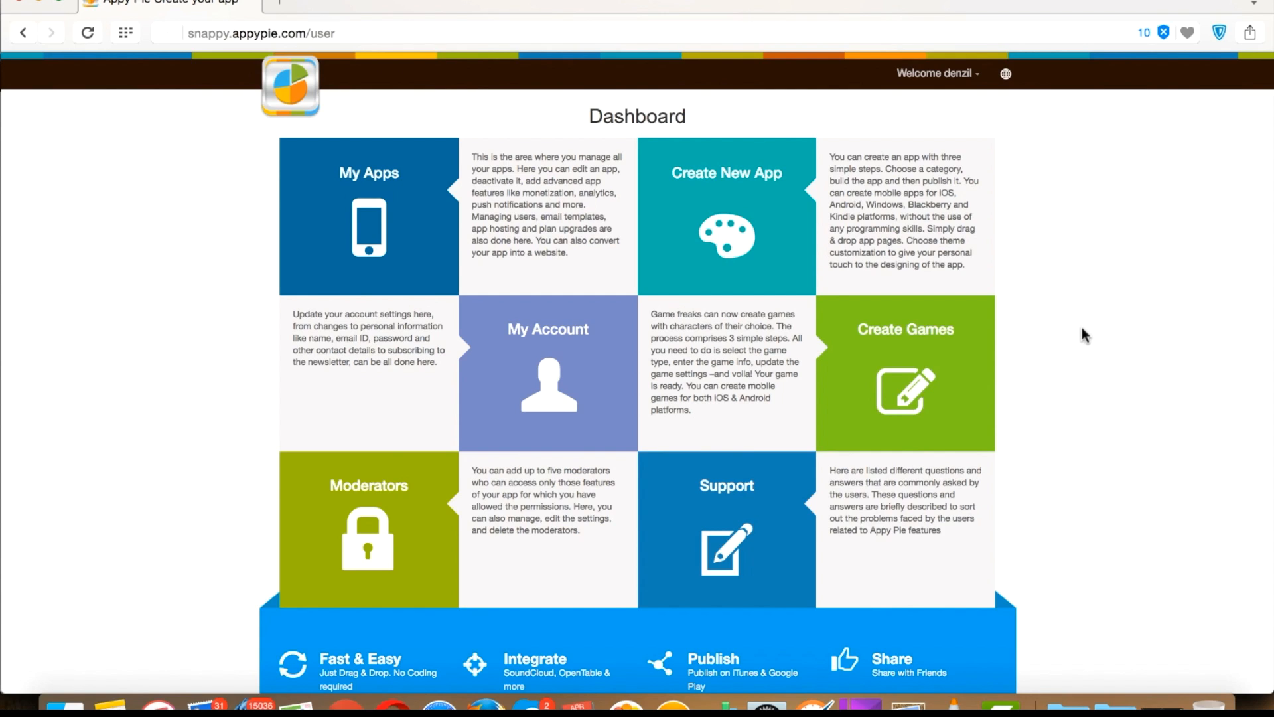
mouse_move(136, 150)
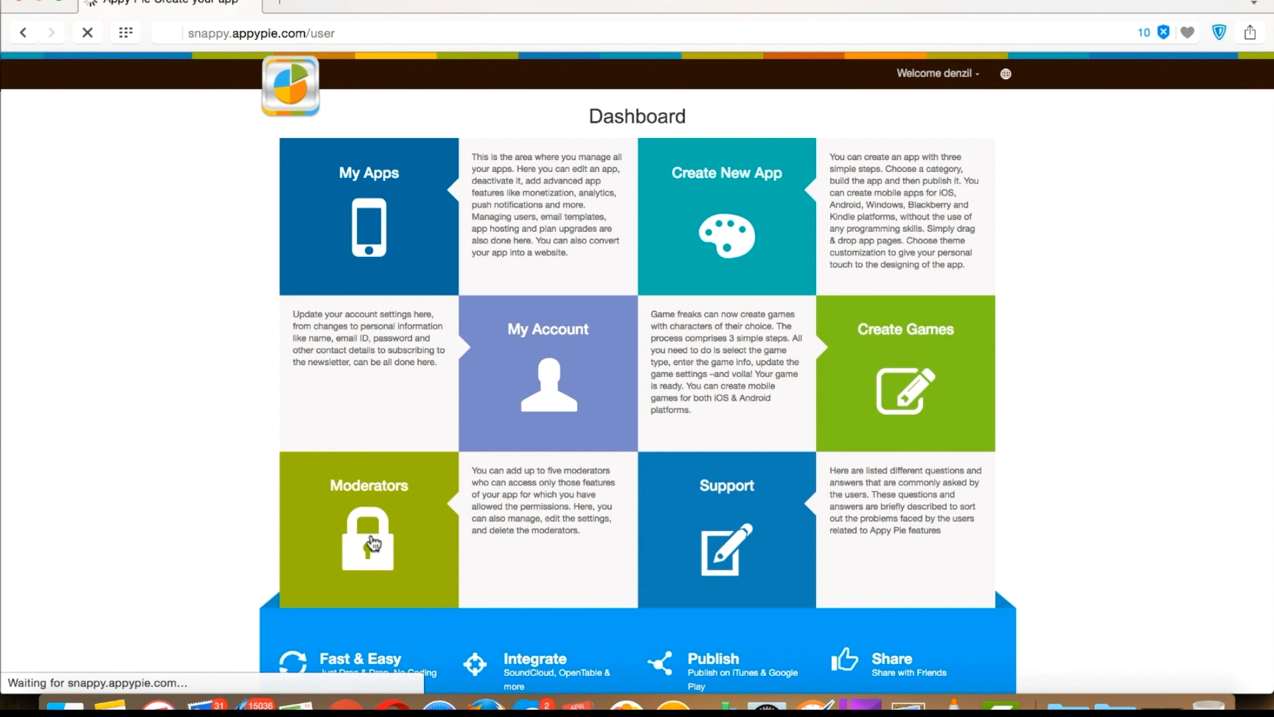
- Open the Moderators page from the dashboard tile, showing no moderators and a limit of two
click(368, 544)
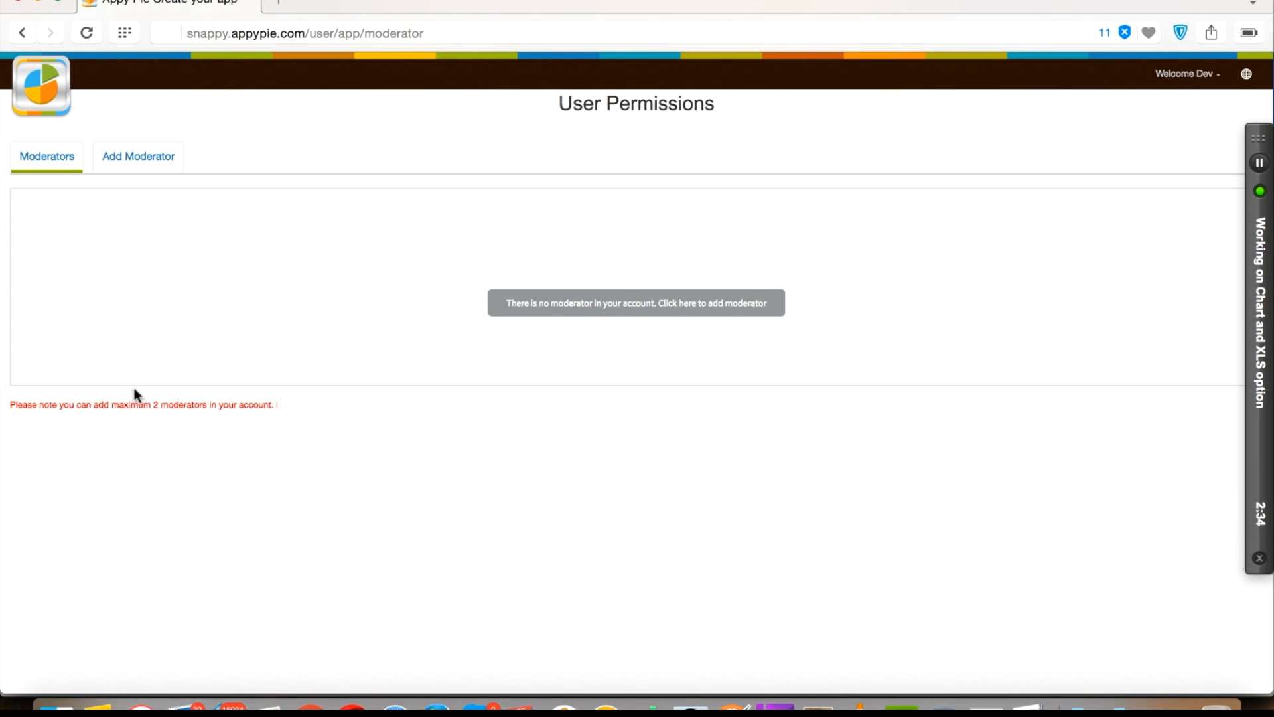
mouse_move(275, 420)
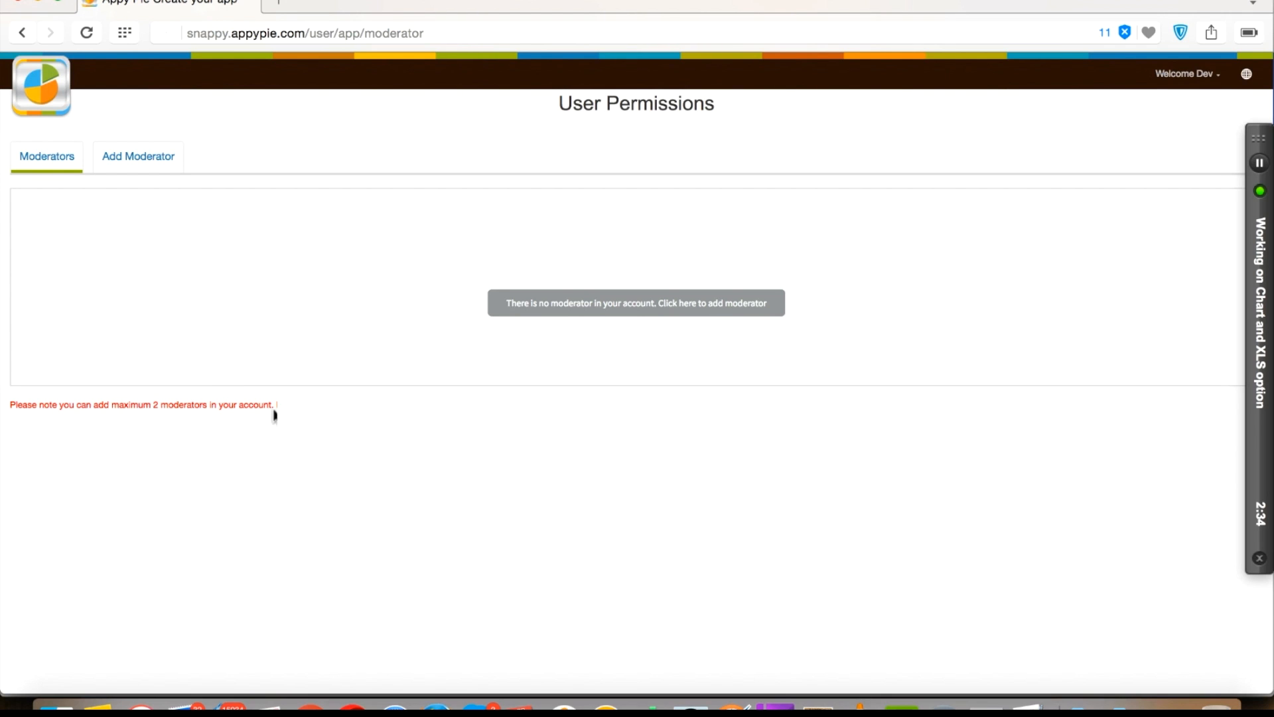
mouse_move(552, 415)
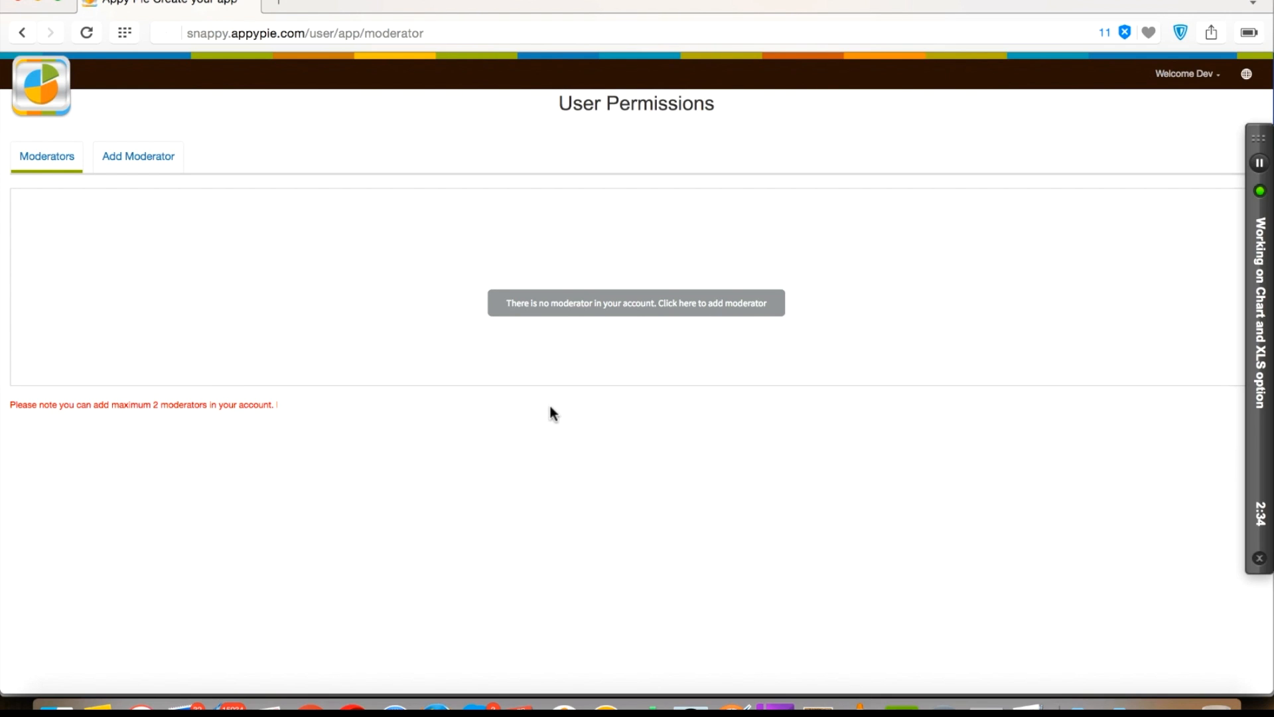
mouse_move(649, 371)
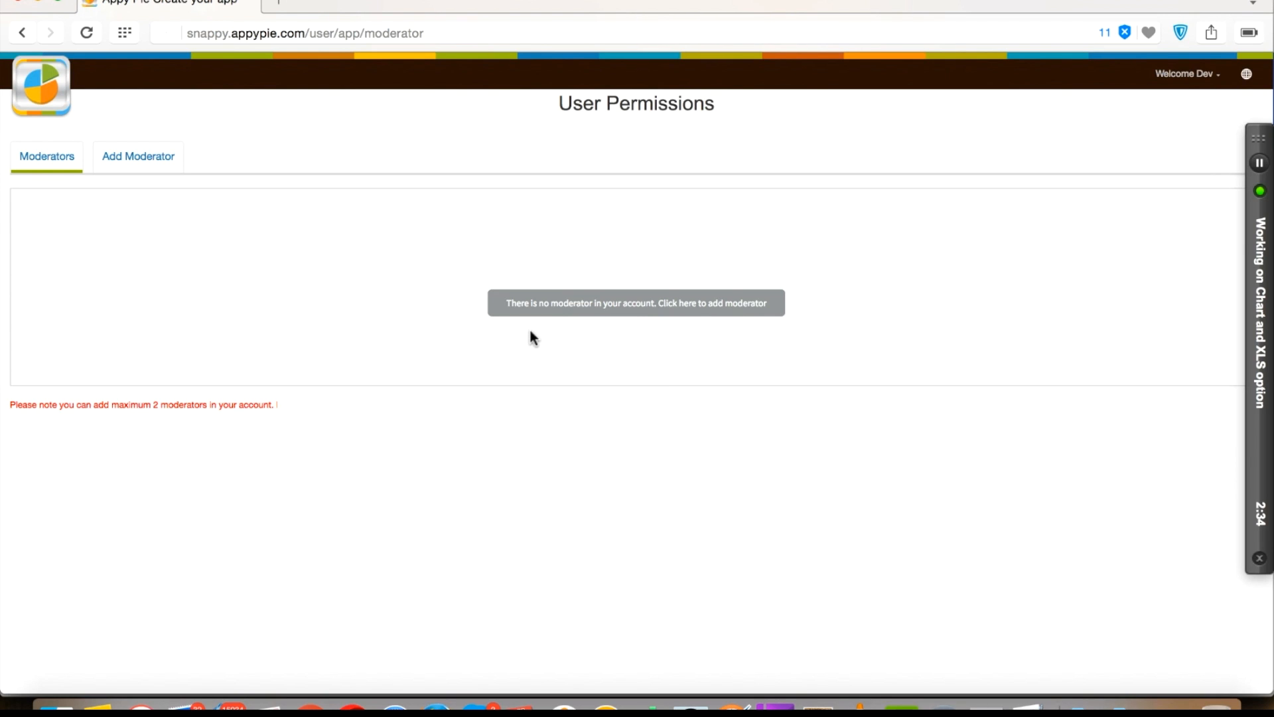
mouse_move(523, 323)
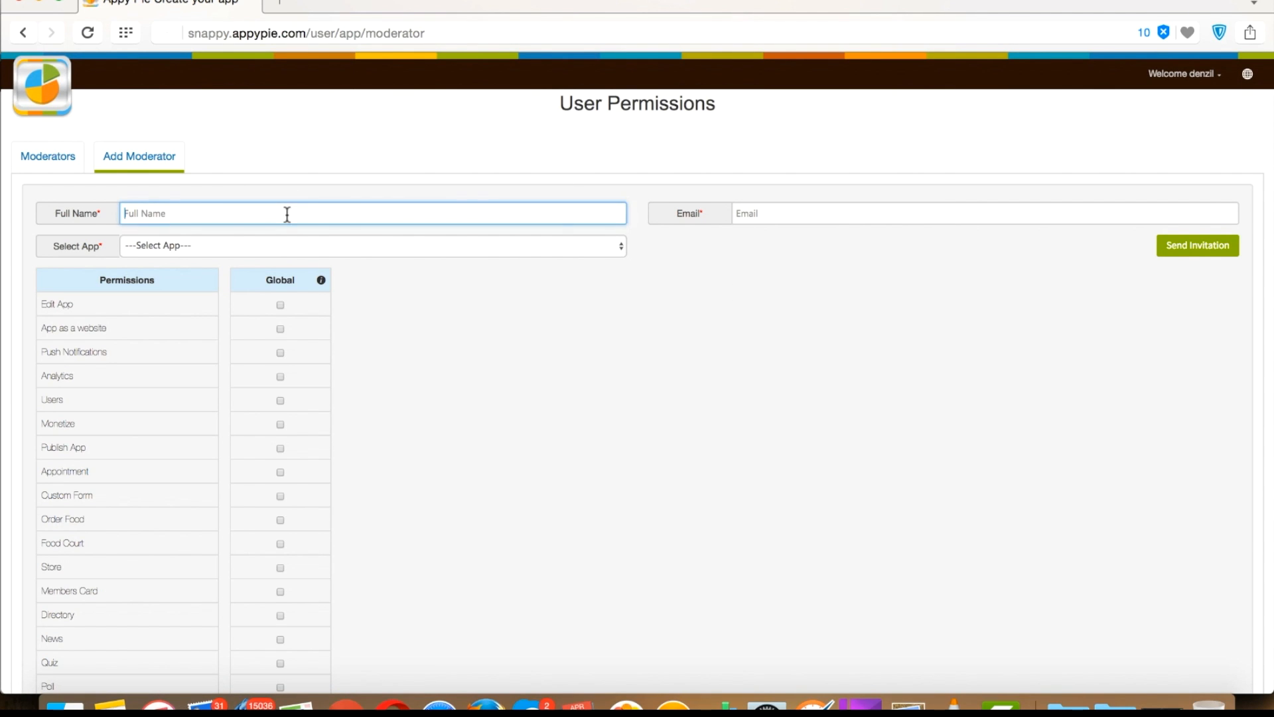
- Fill in the moderator's full name 'denzil' and their email address ending in '.com'
text(denzil)
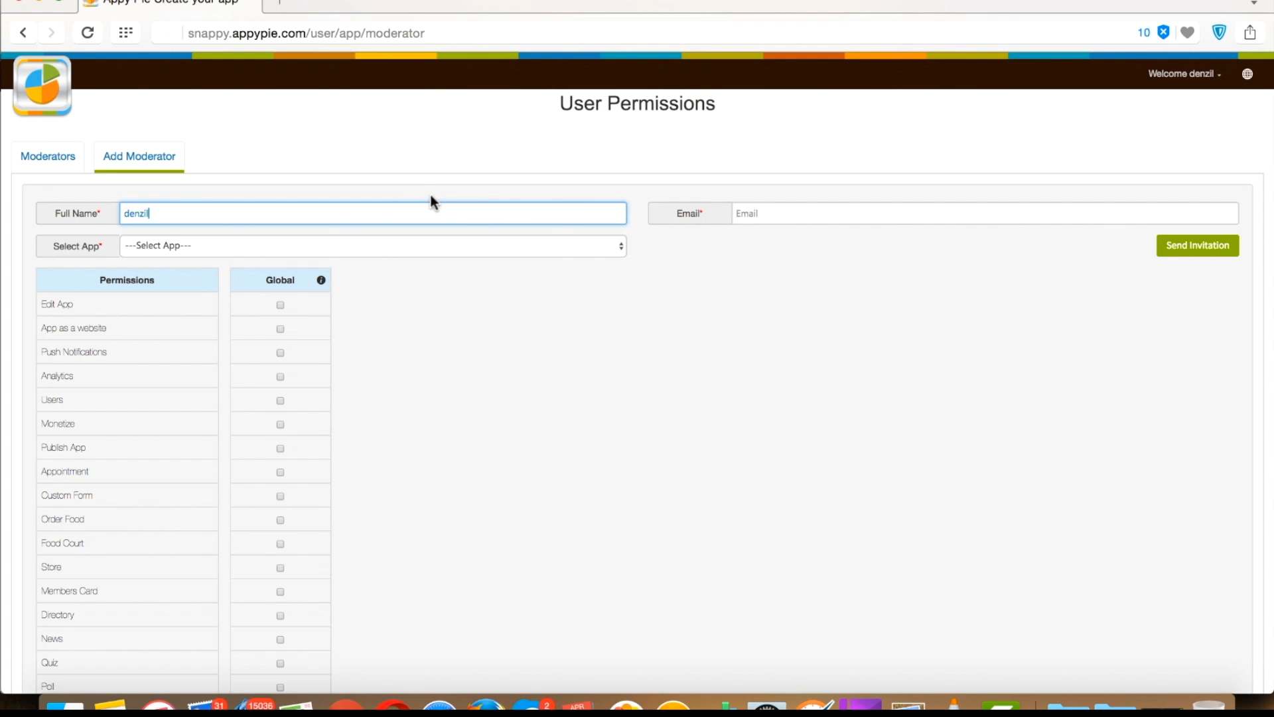
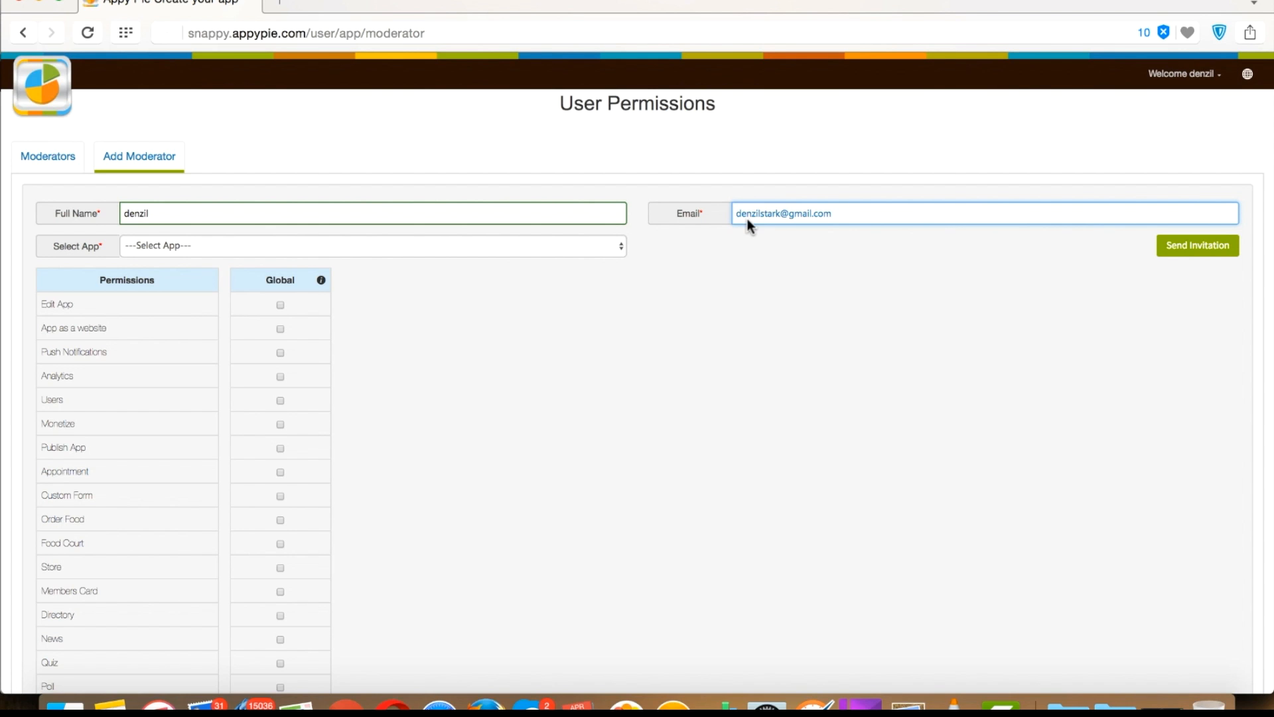
mouse_move(211, 244)
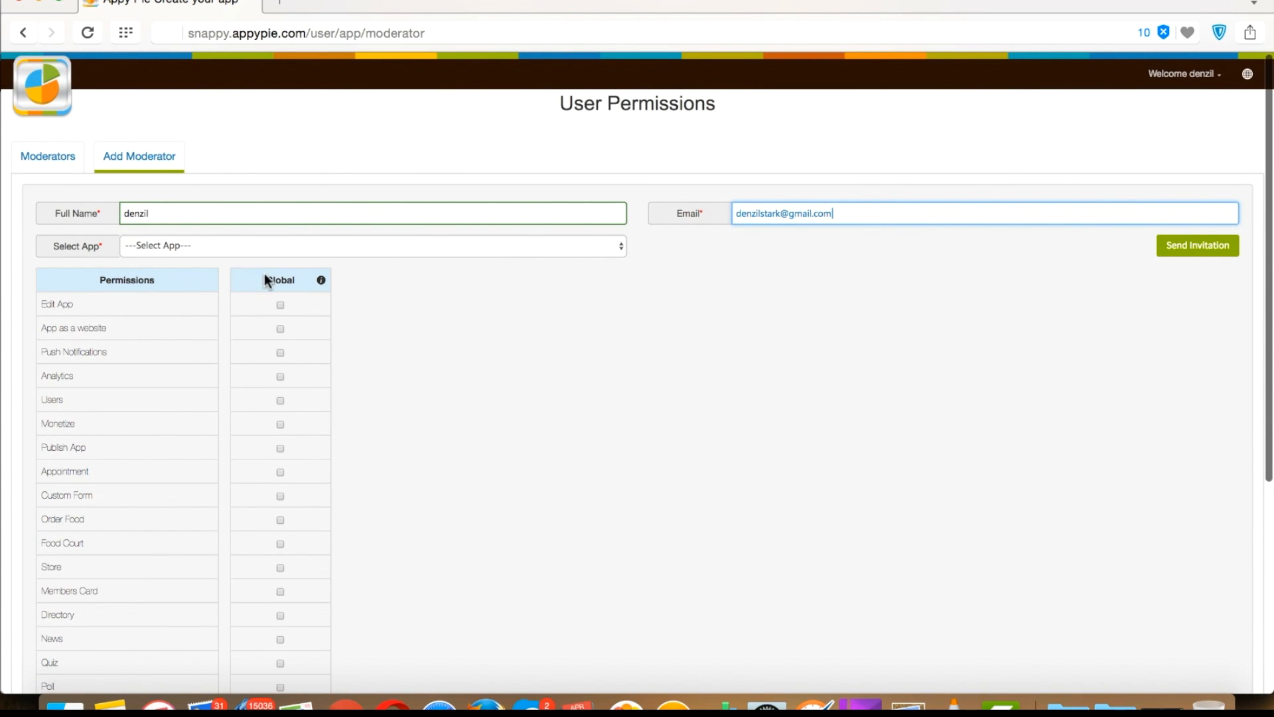
mouse_move(318, 280)
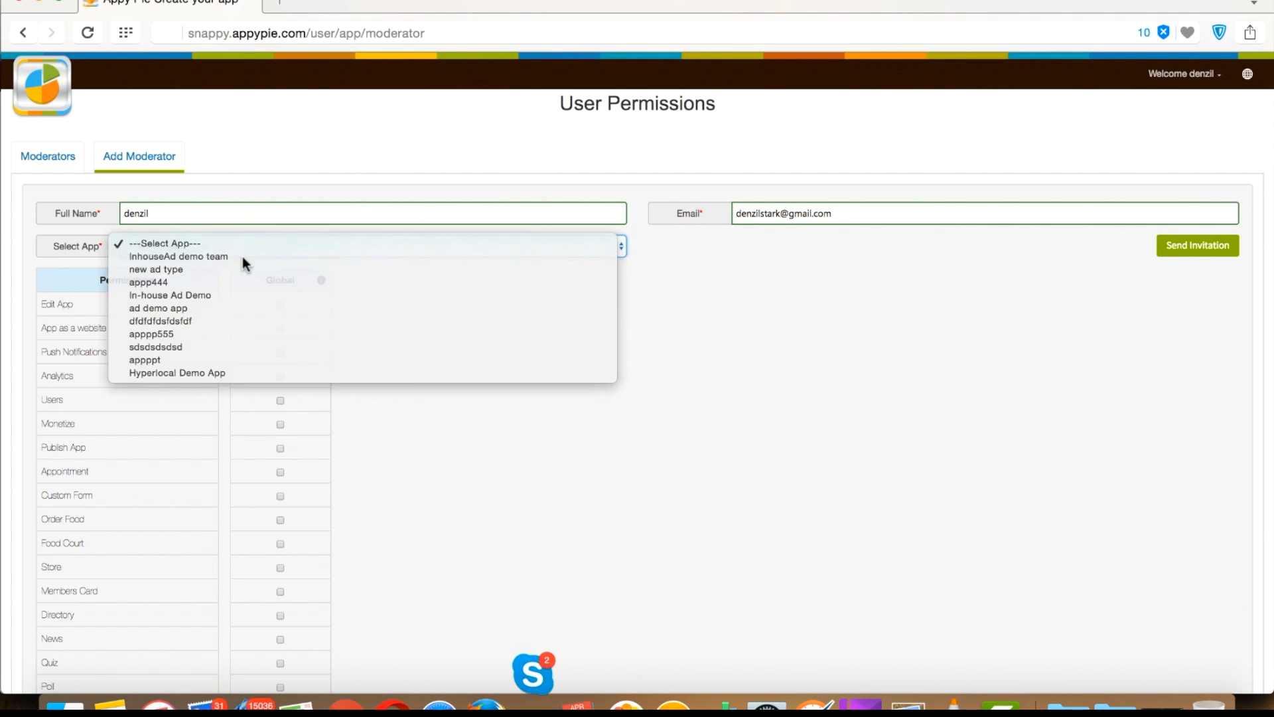
- Grant the first app Edit, Website and Publish permissions, then add 'new ad type' with Analytics
click(178, 256)
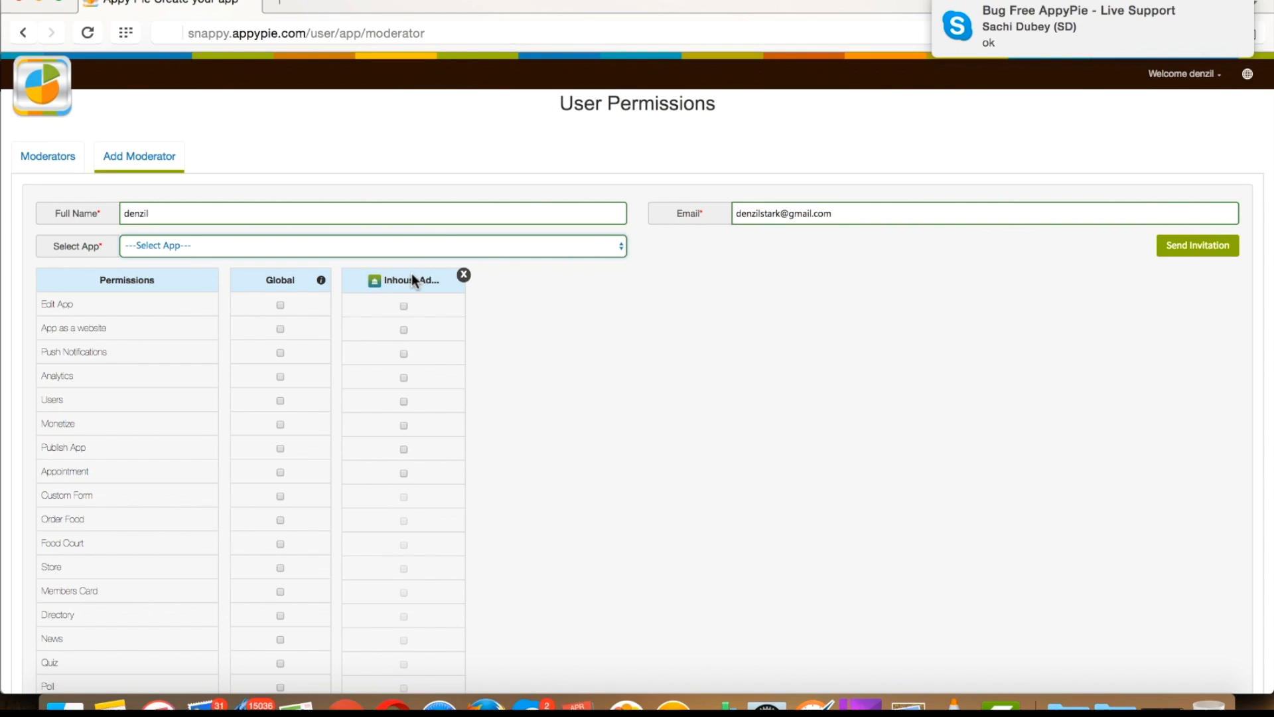
mouse_move(408, 317)
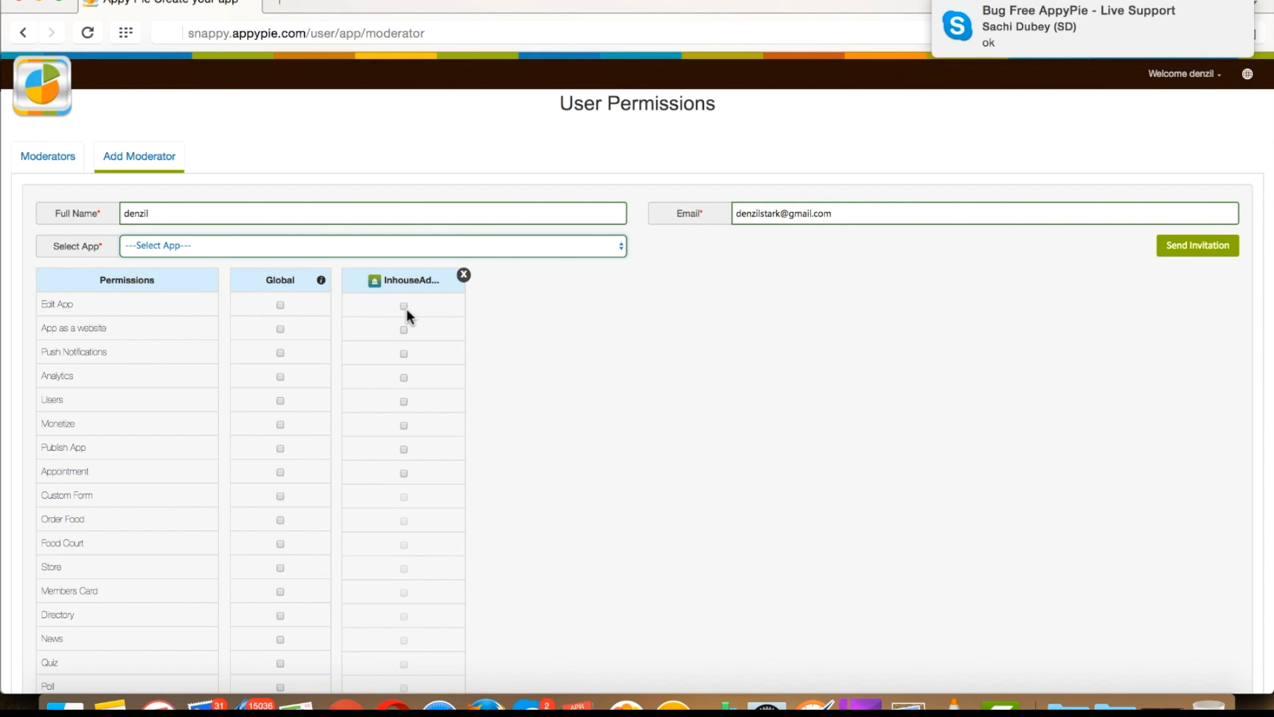
click(402, 306)
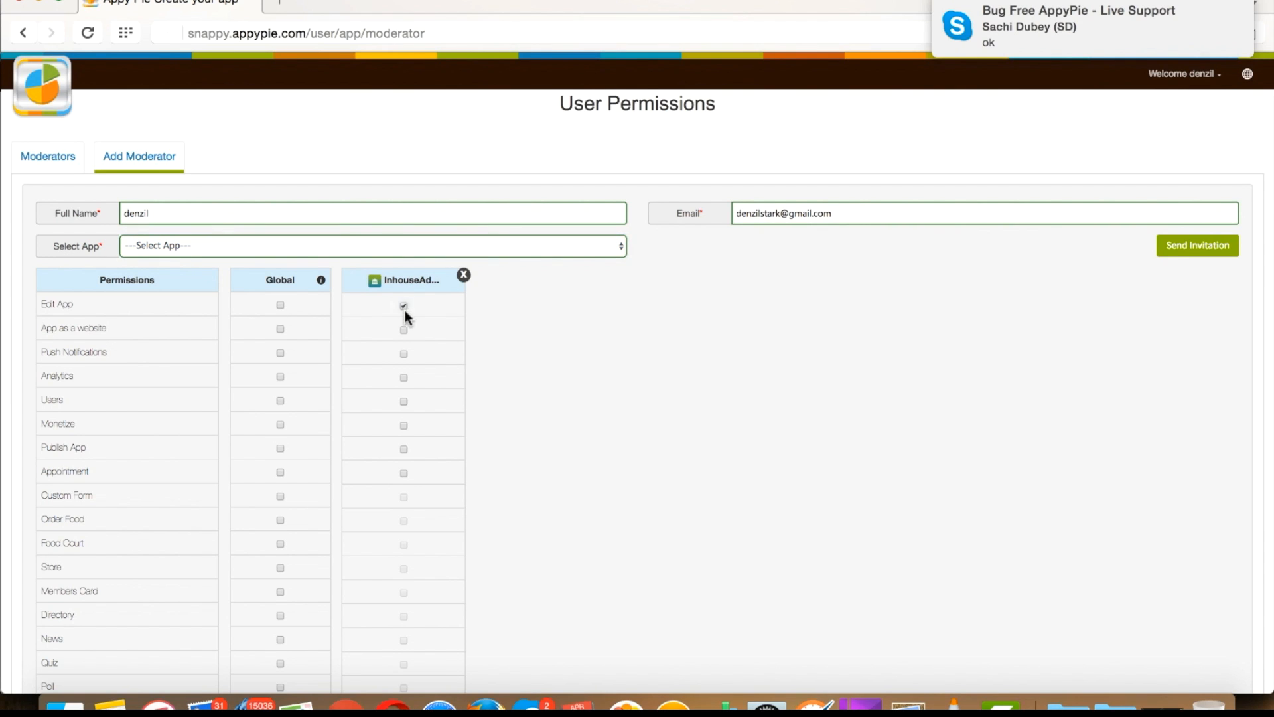
click(404, 329)
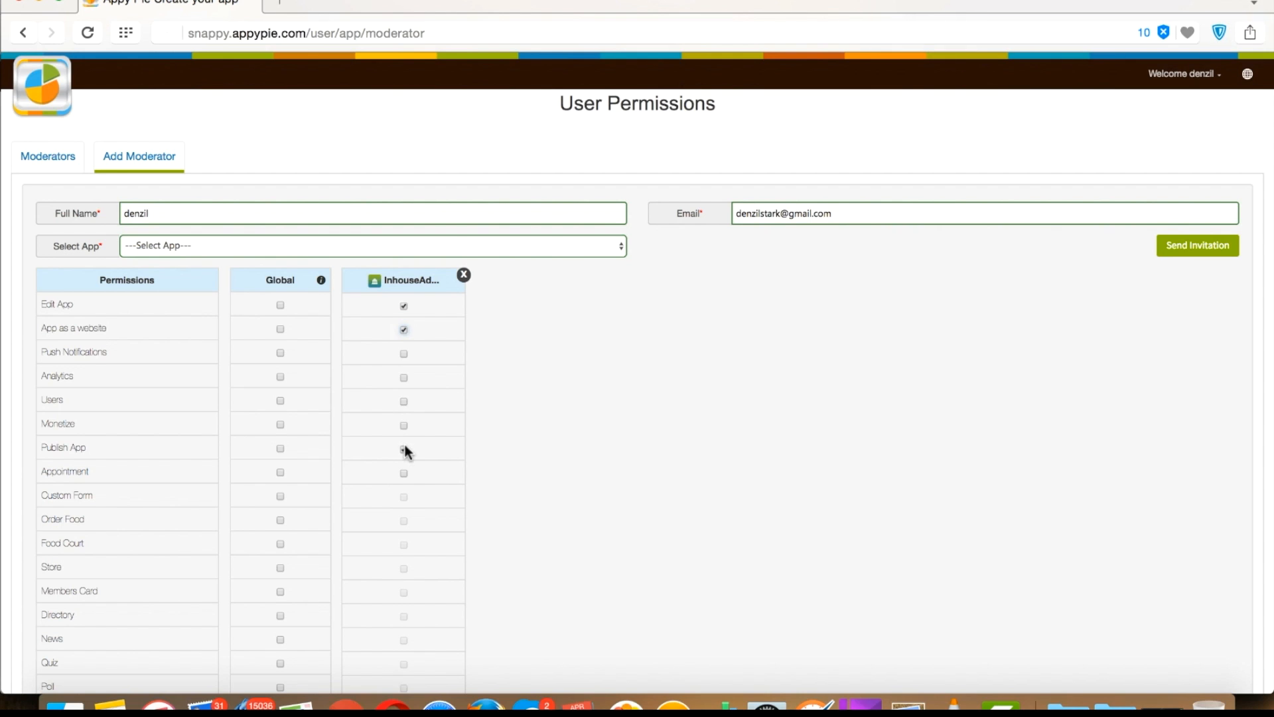
click(404, 449)
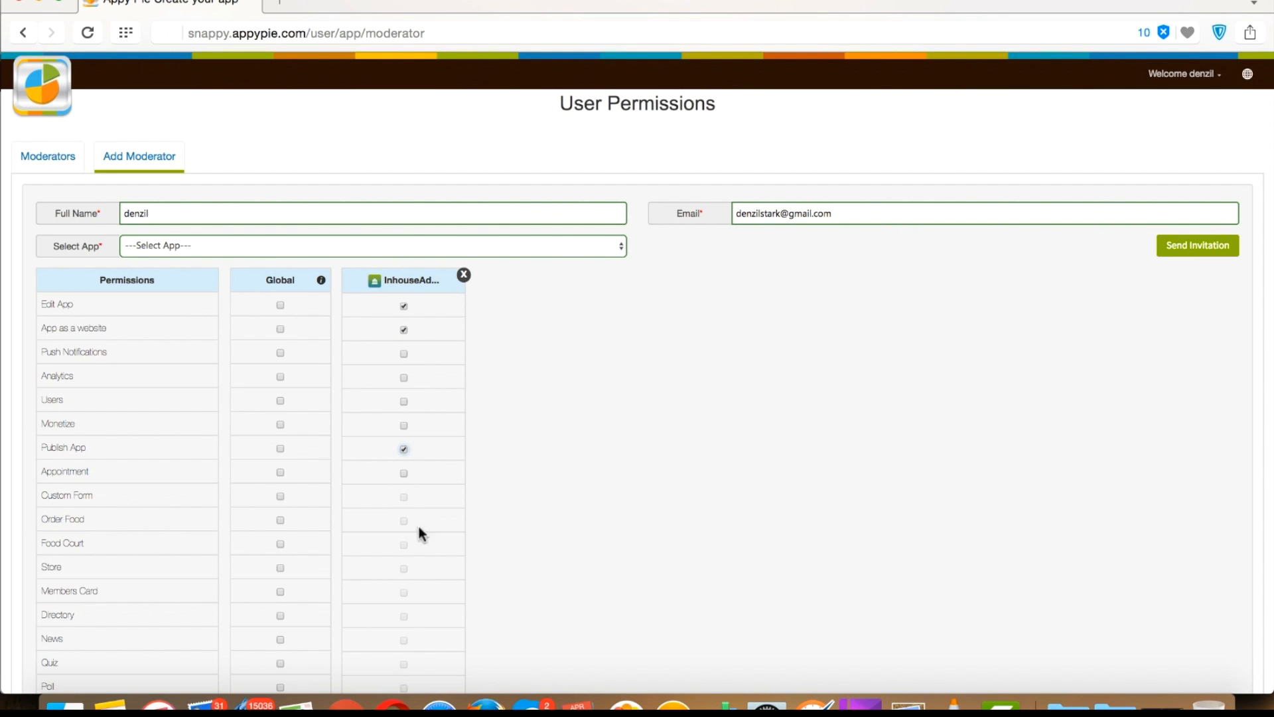
mouse_move(449, 342)
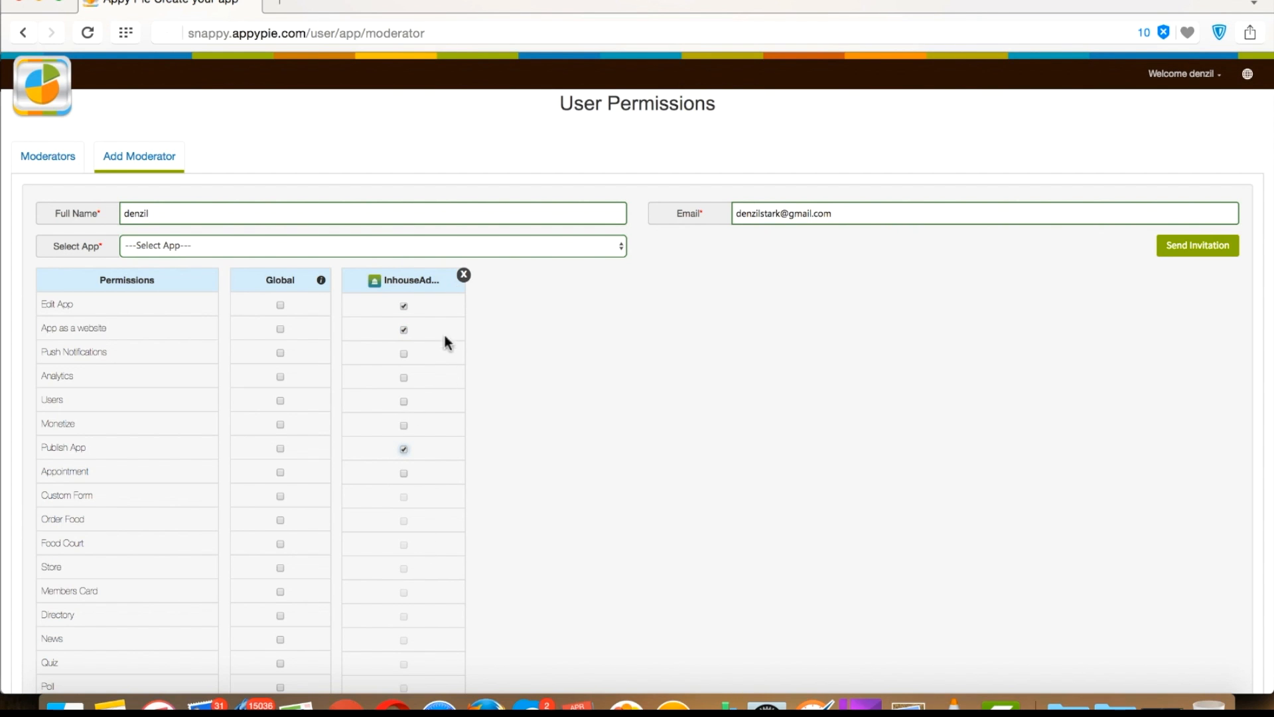
mouse_move(407, 531)
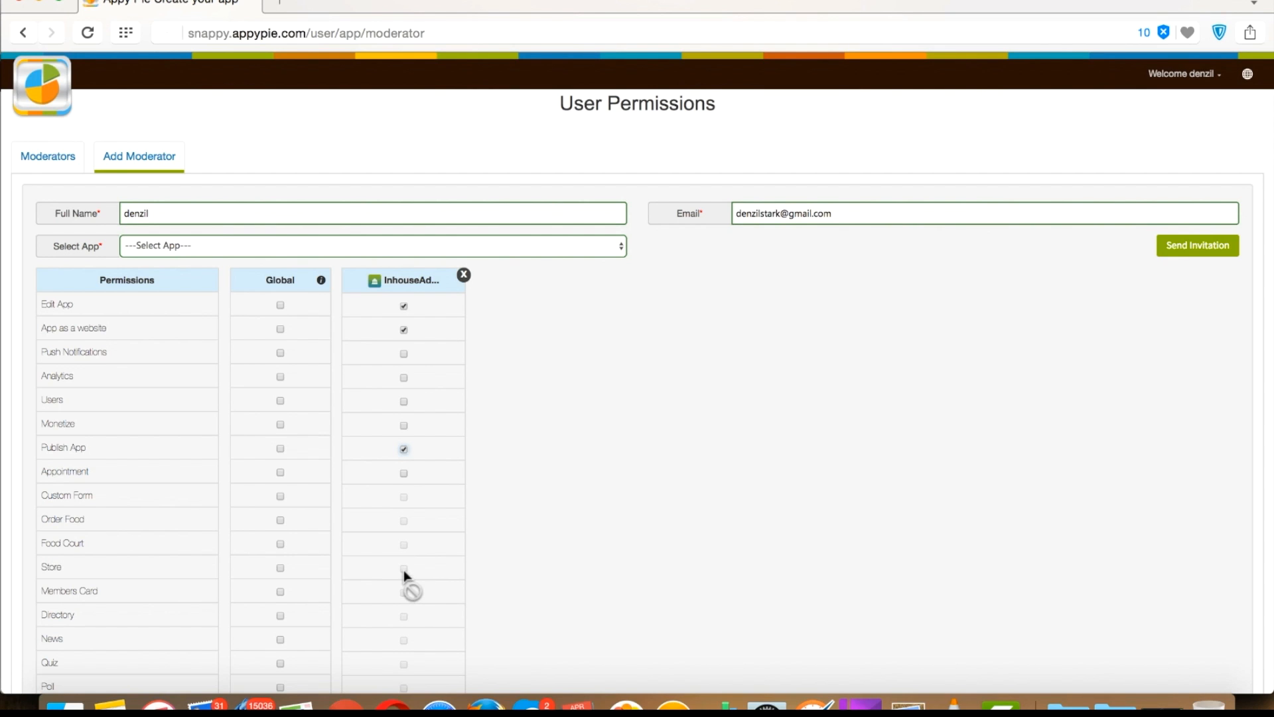
mouse_move(405, 450)
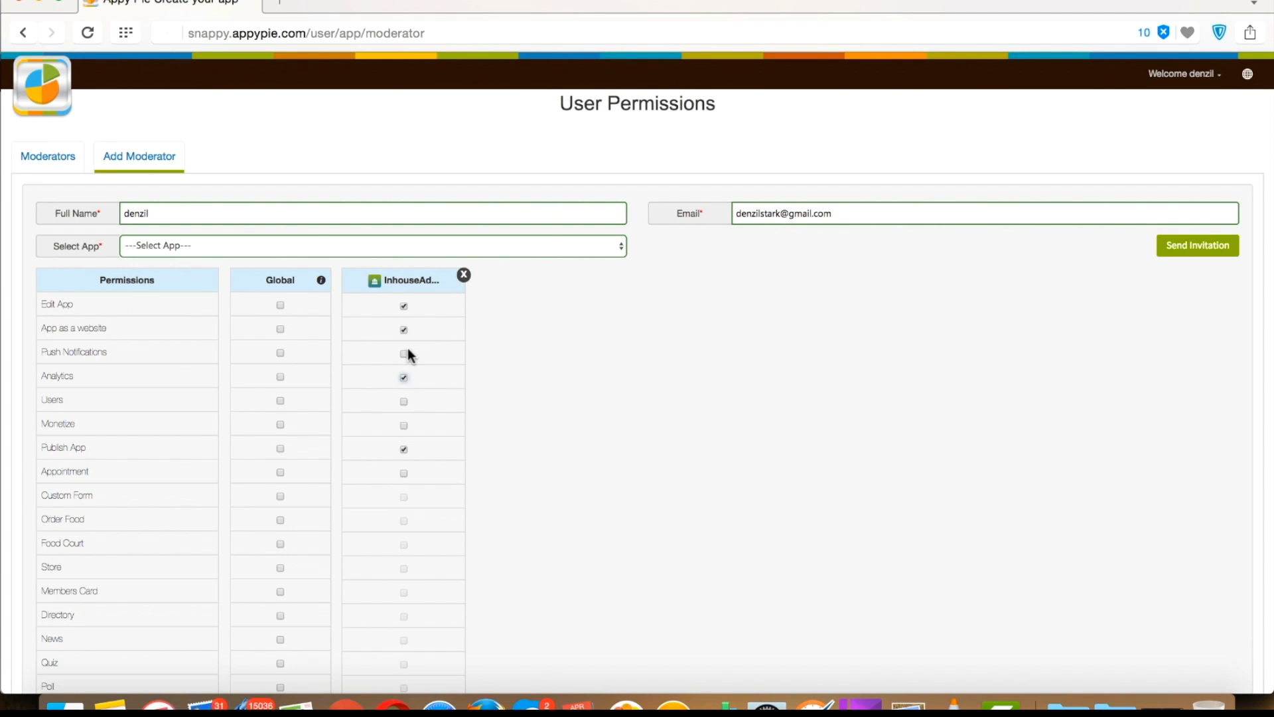
mouse_move(481, 251)
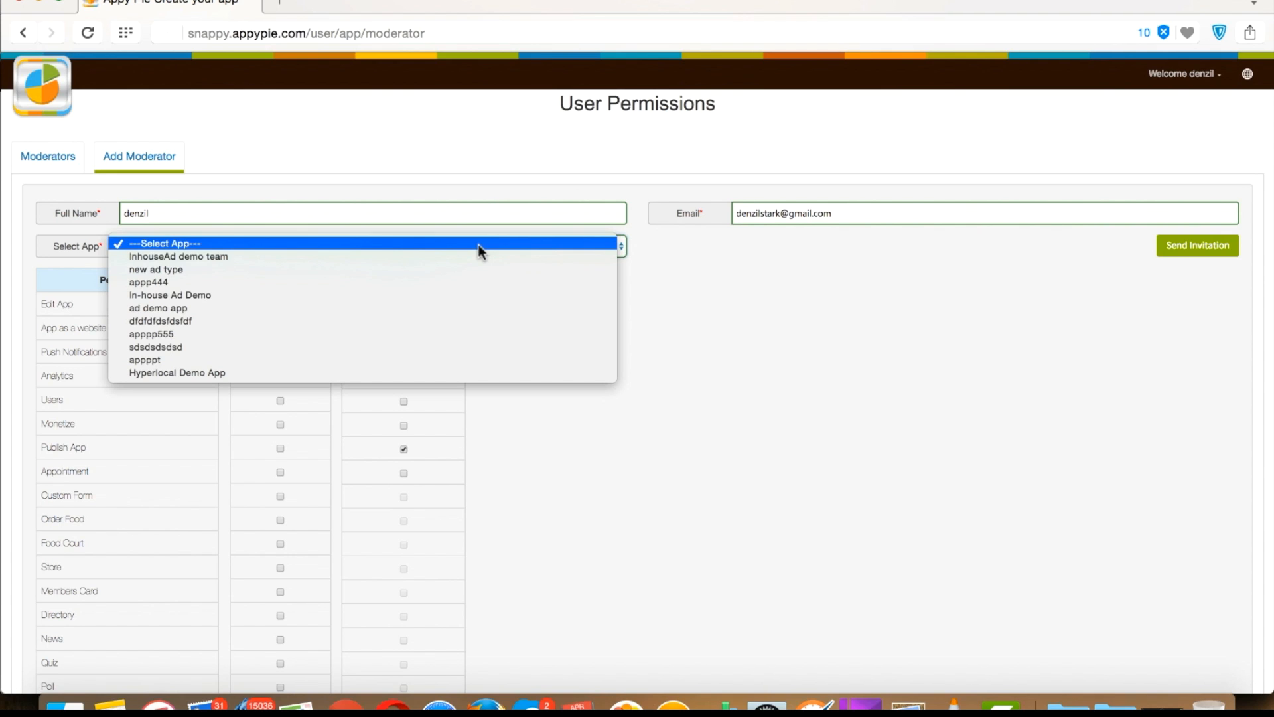
mouse_move(377, 278)
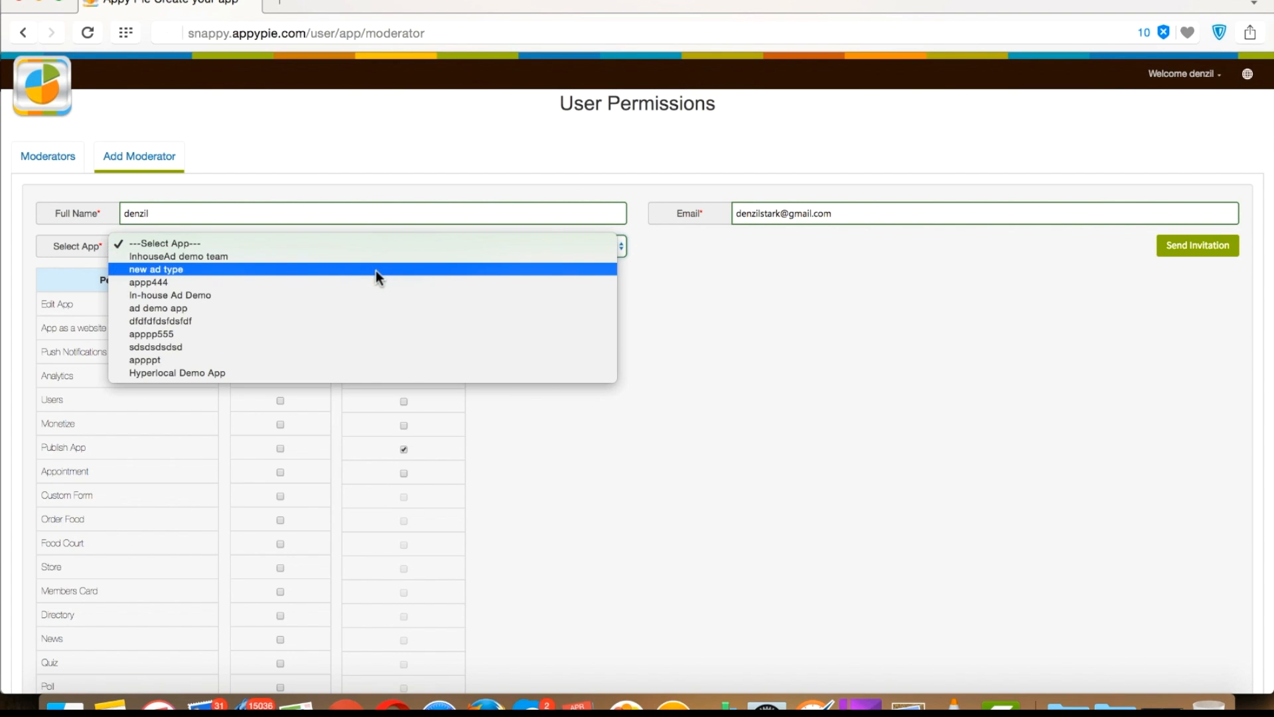
click(155, 270)
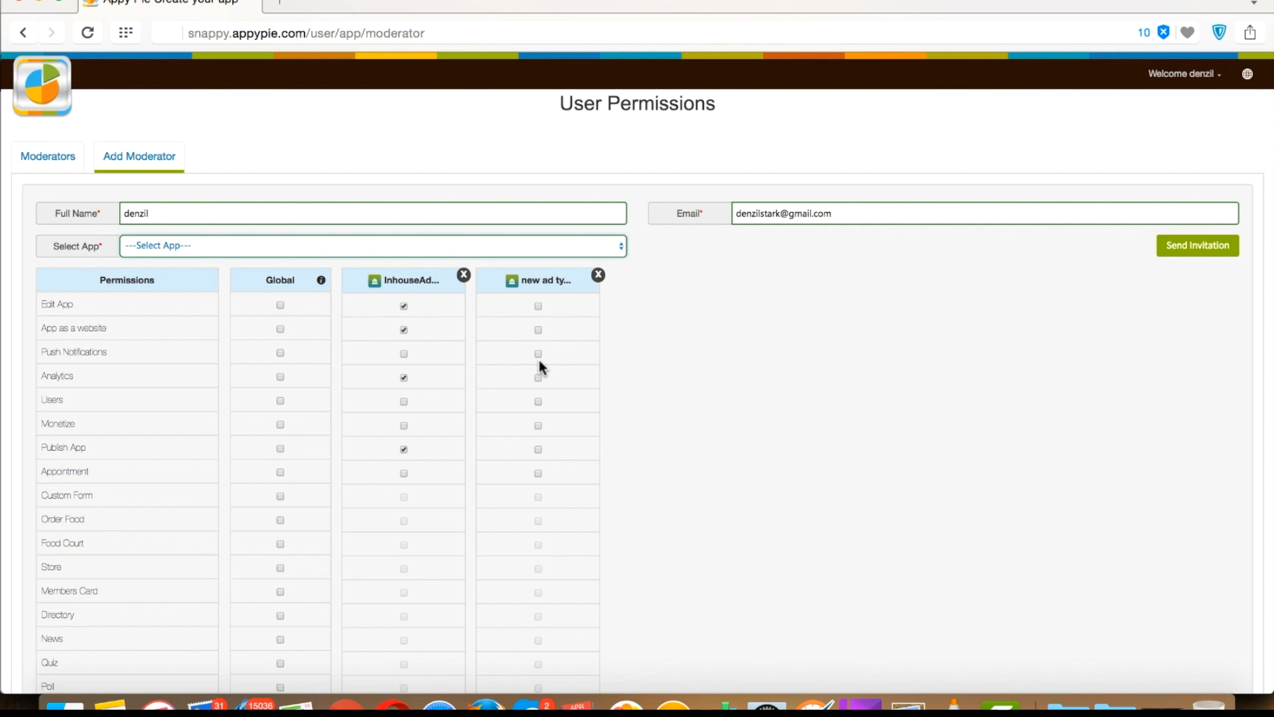
click(537, 377)
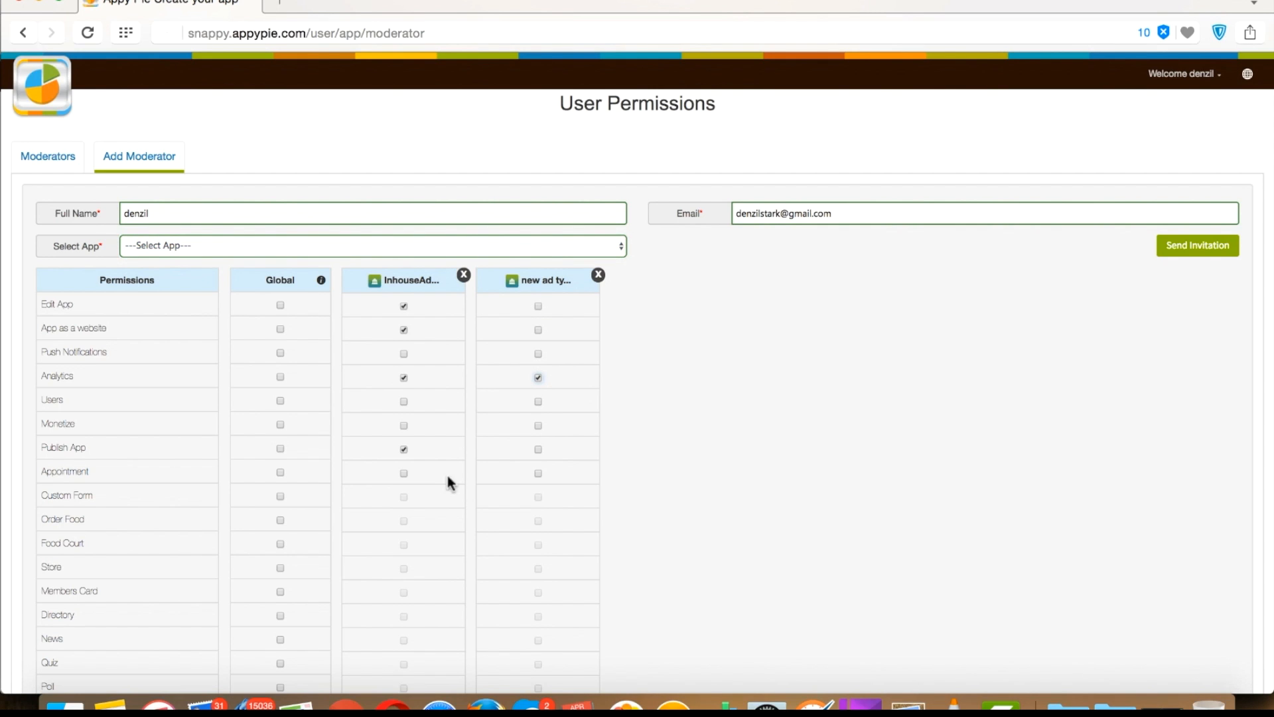
mouse_move(233, 317)
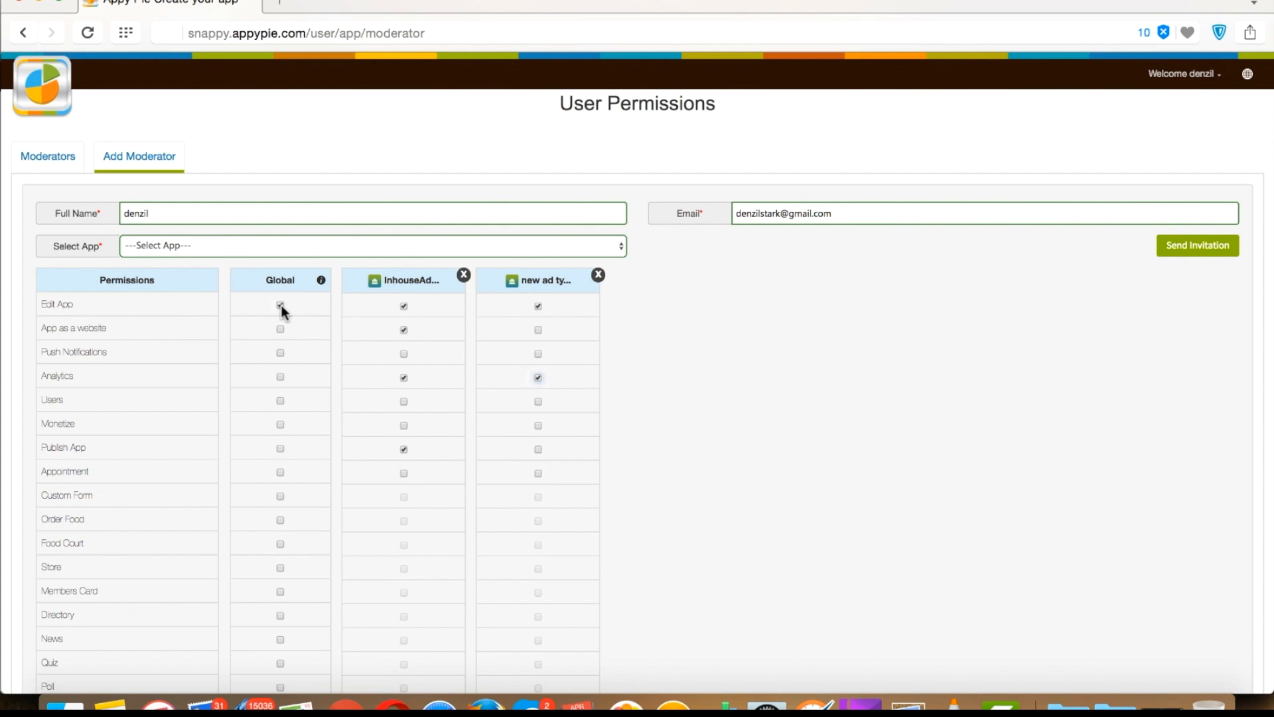
- Grant global Edit App and Users, add In-house Ad Demo, and send the moderator invitation
click(280, 305)
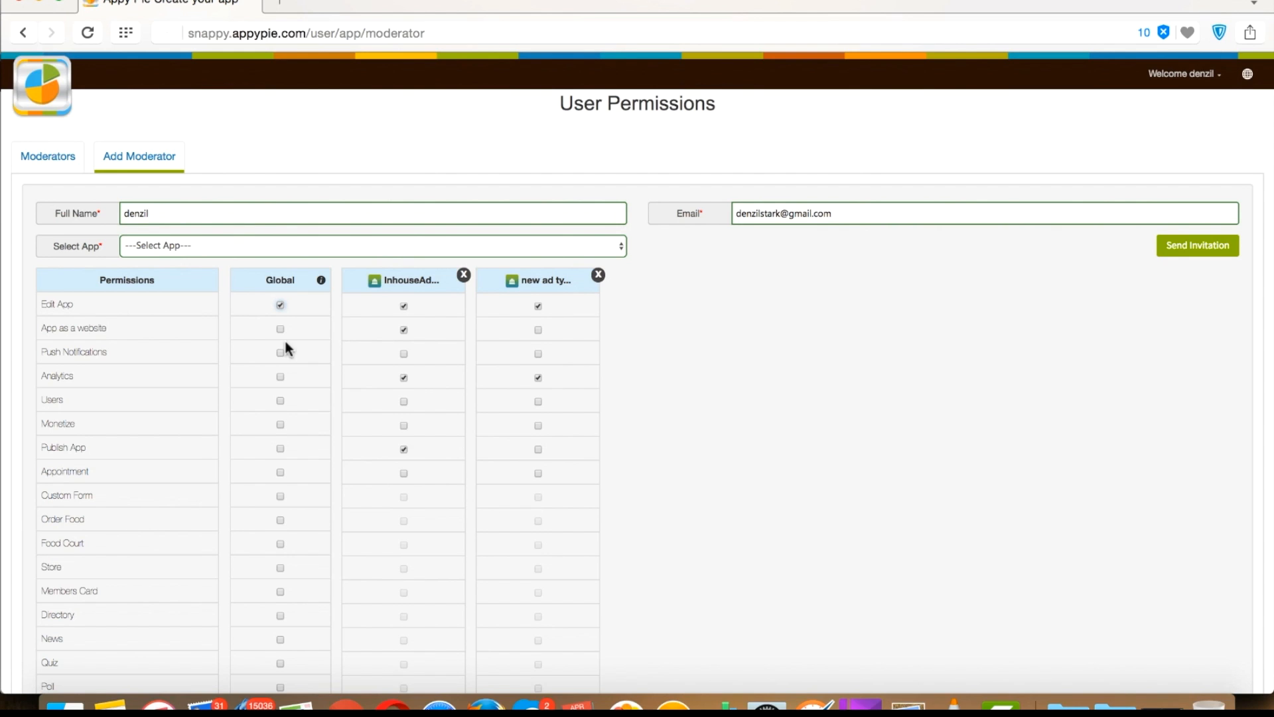
click(279, 400)
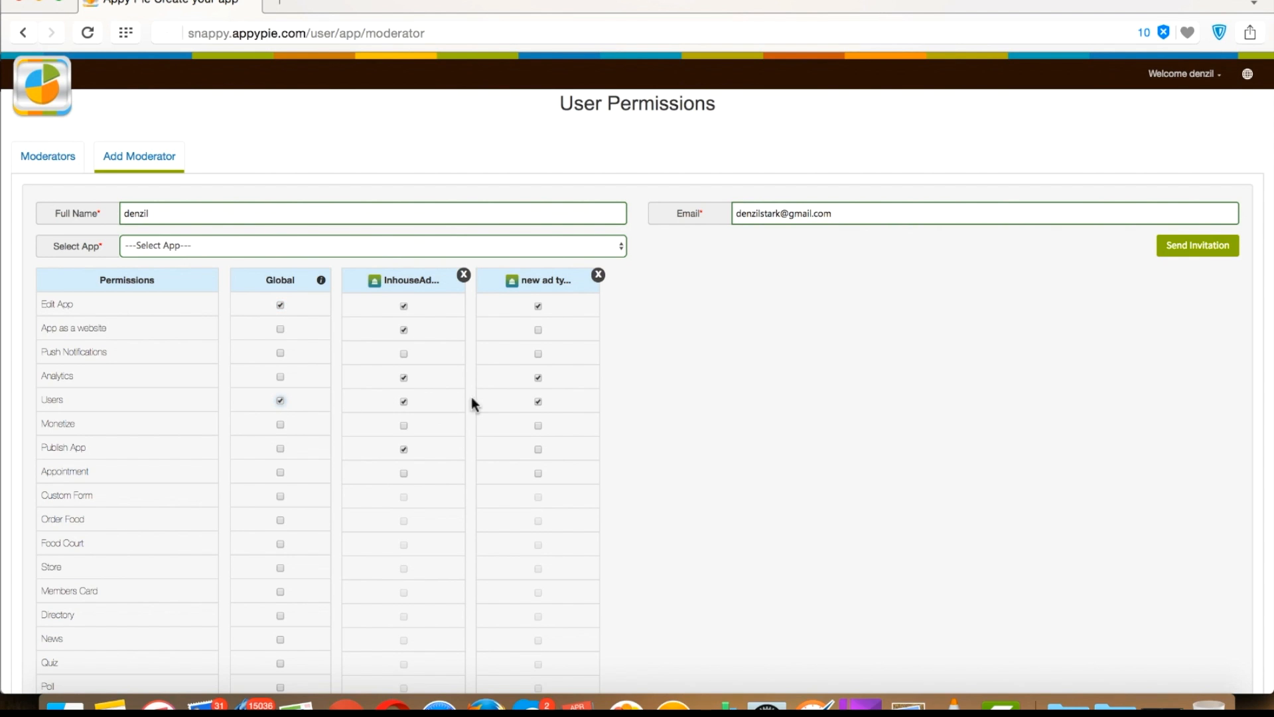
mouse_move(286, 484)
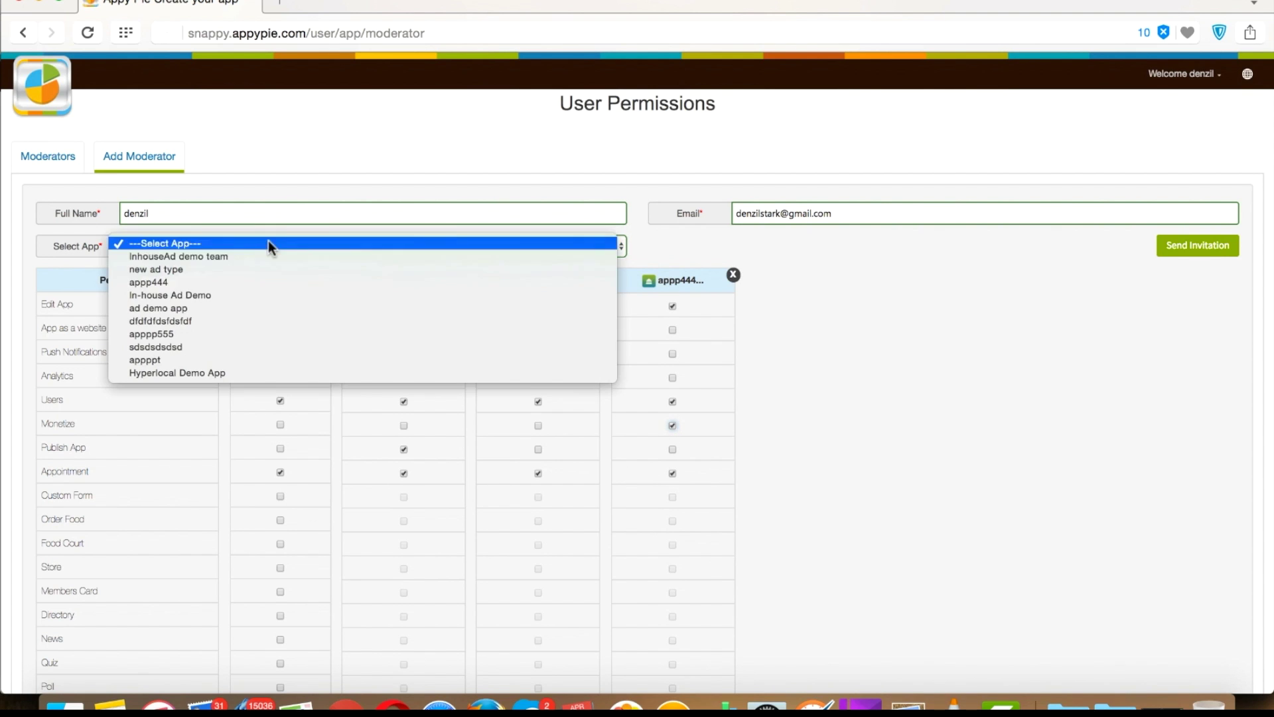
click(170, 295)
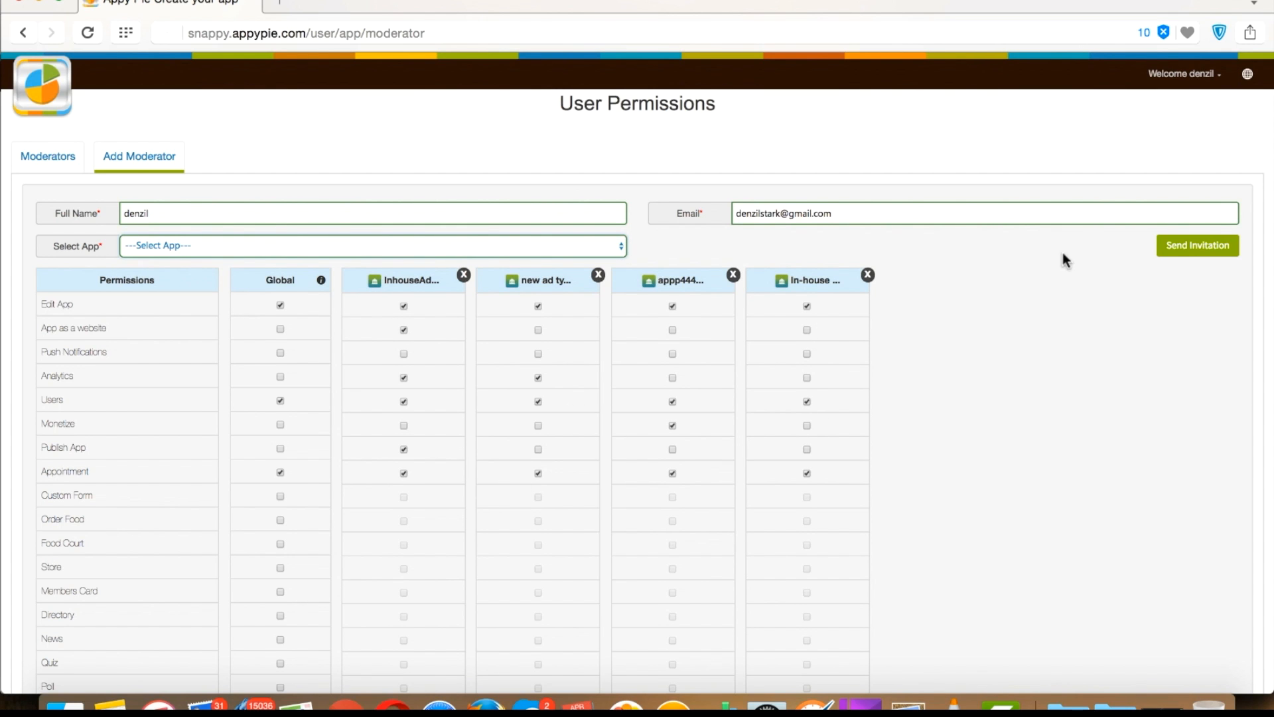
click(1198, 245)
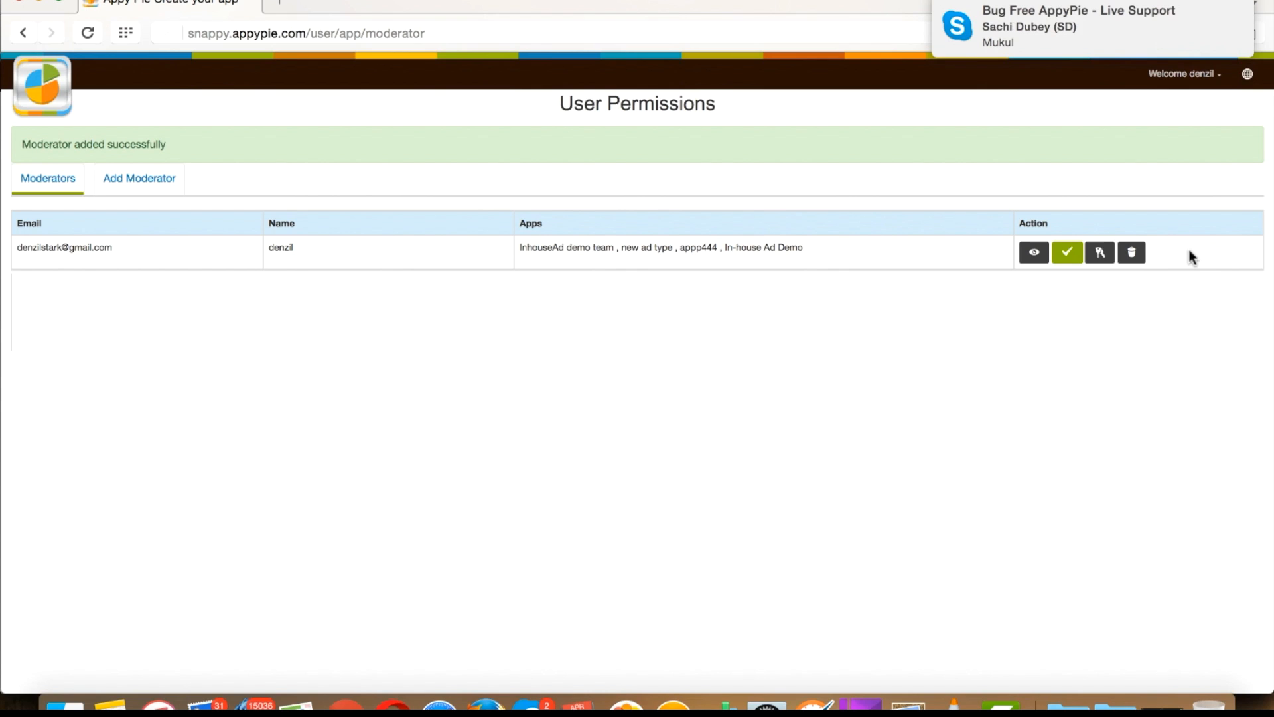
mouse_move(65, 219)
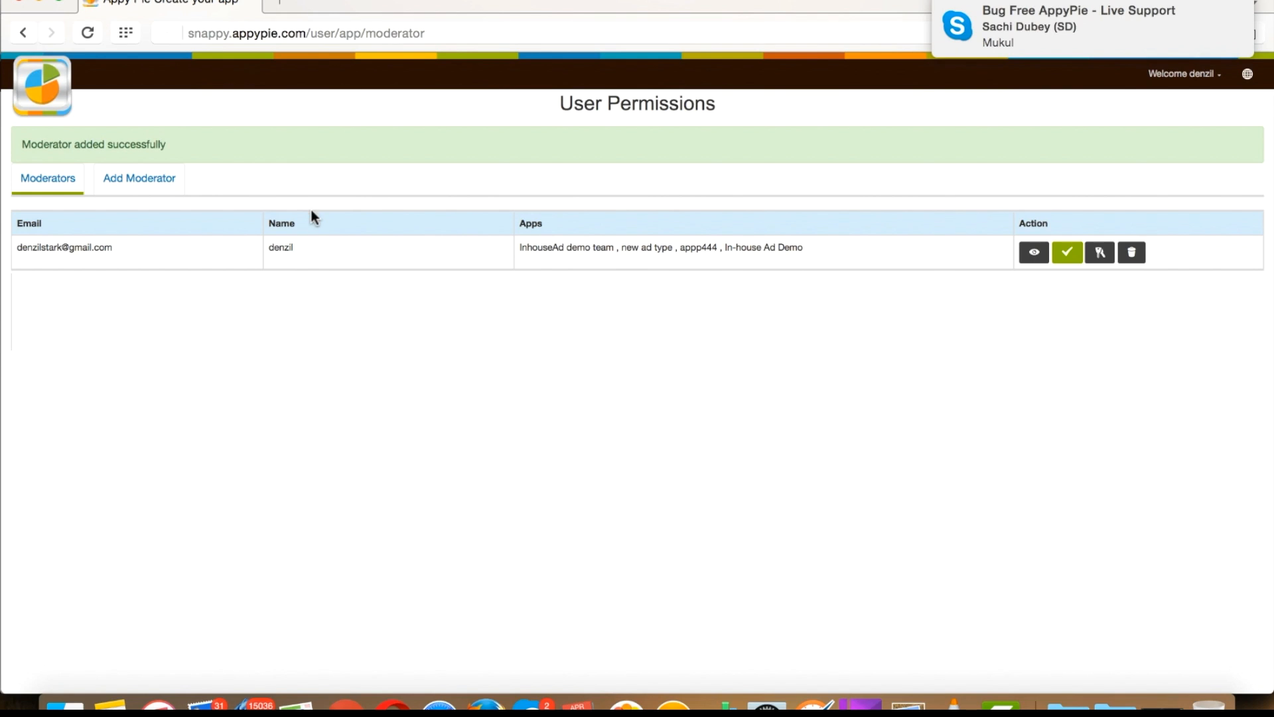
mouse_move(439, 257)
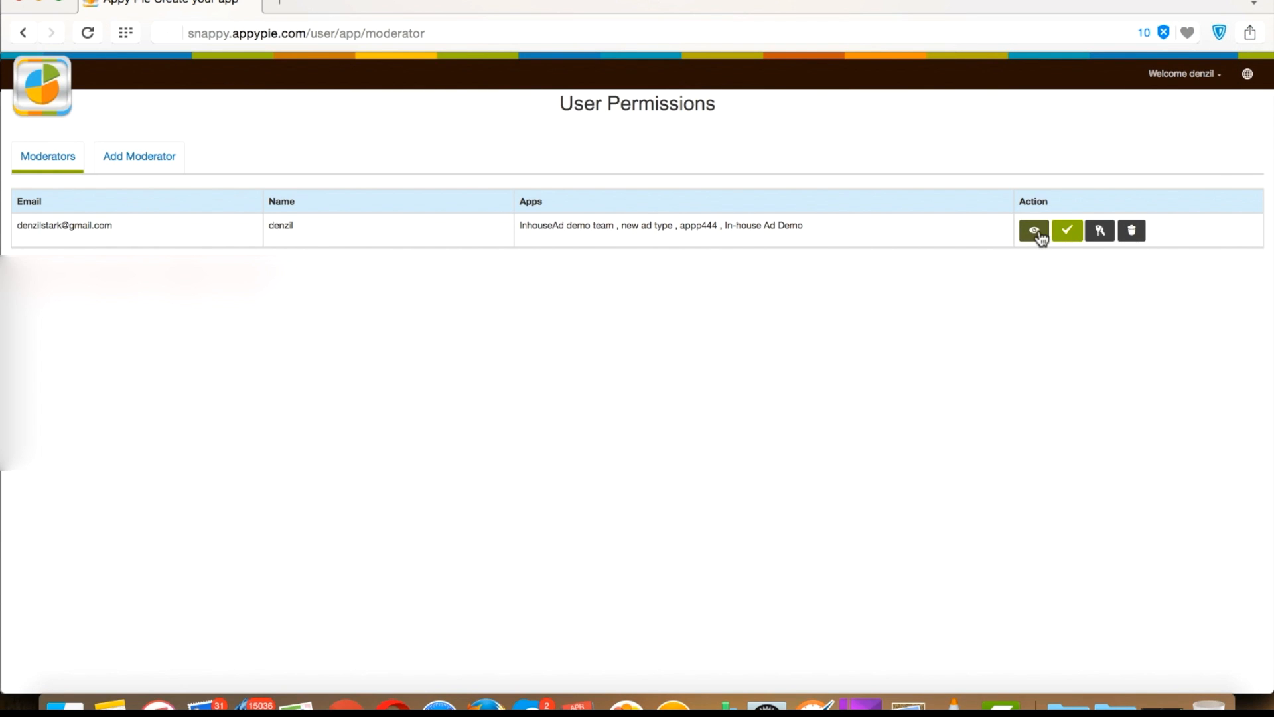
mouse_move(1035, 231)
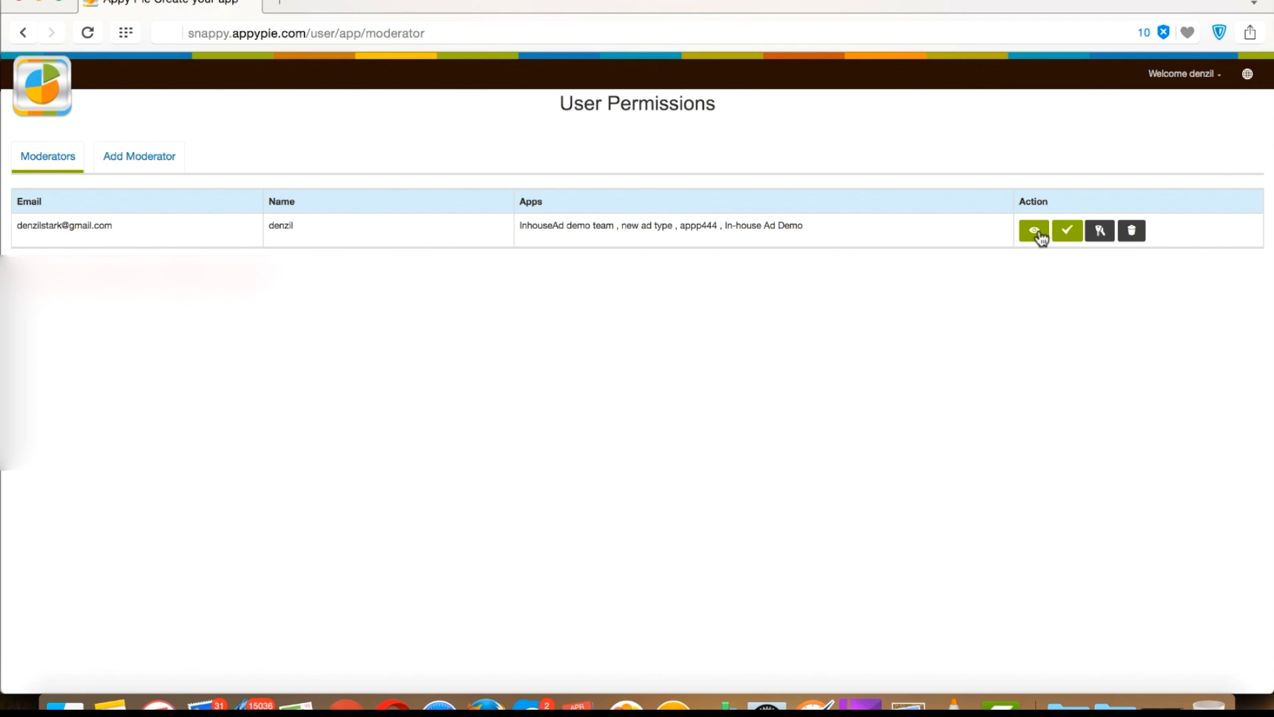
mouse_move(1062, 237)
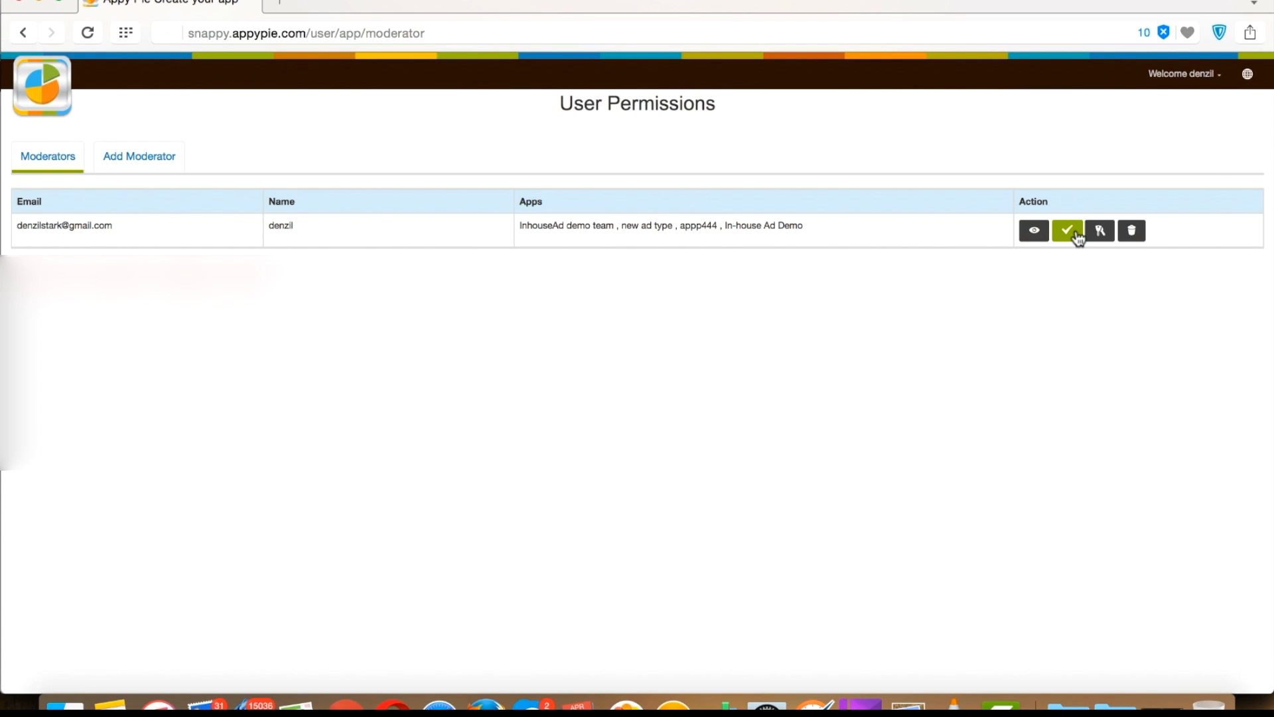
mouse_move(1099, 231)
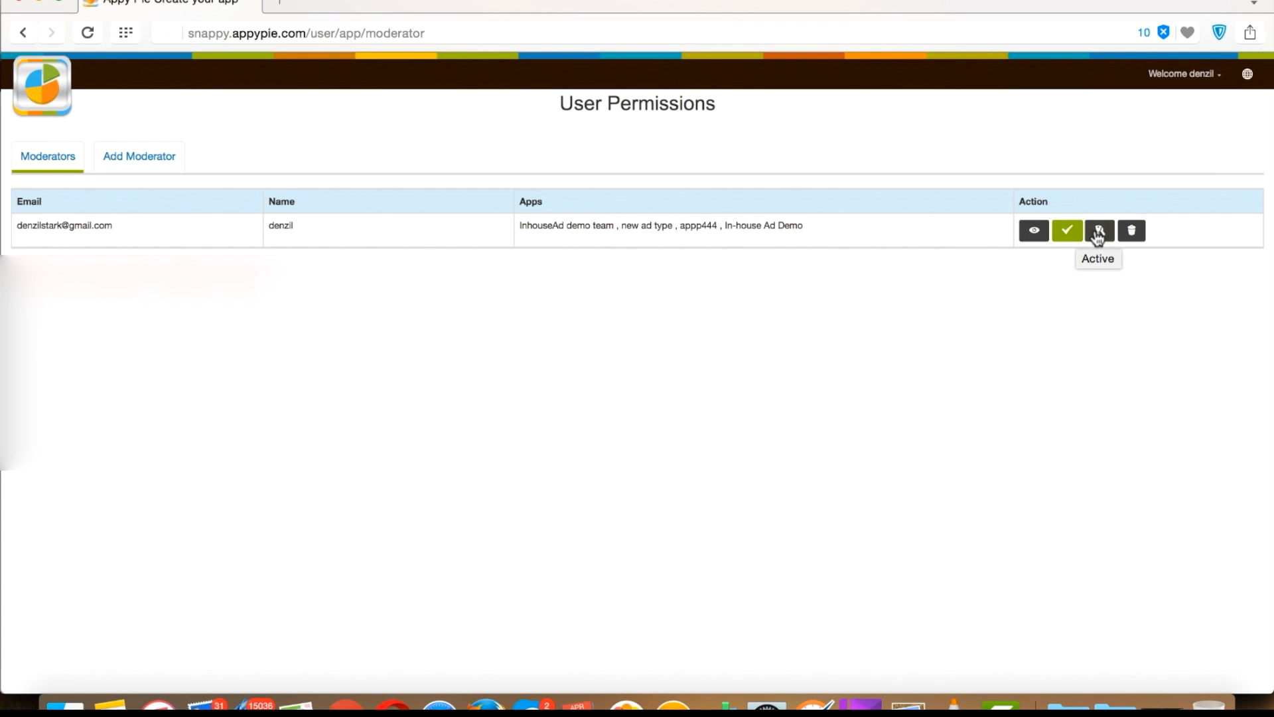
mouse_move(1099, 231)
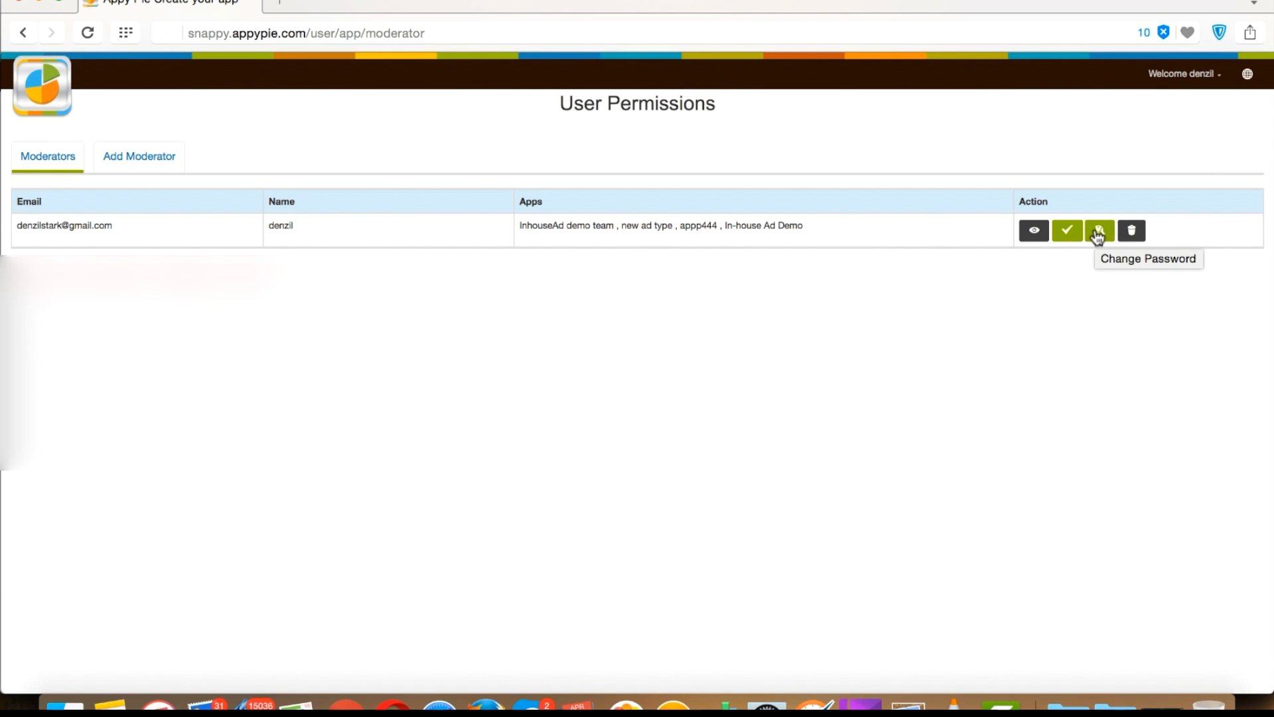
mouse_move(1133, 231)
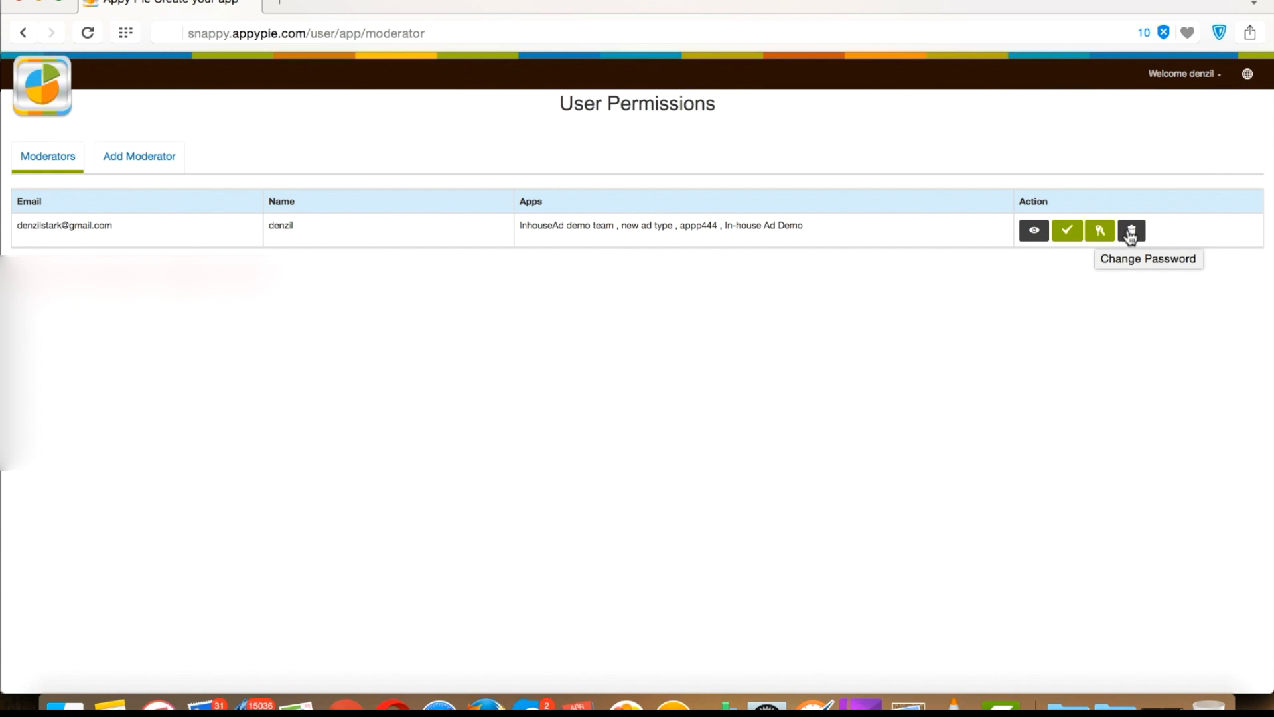
mouse_move(1132, 234)
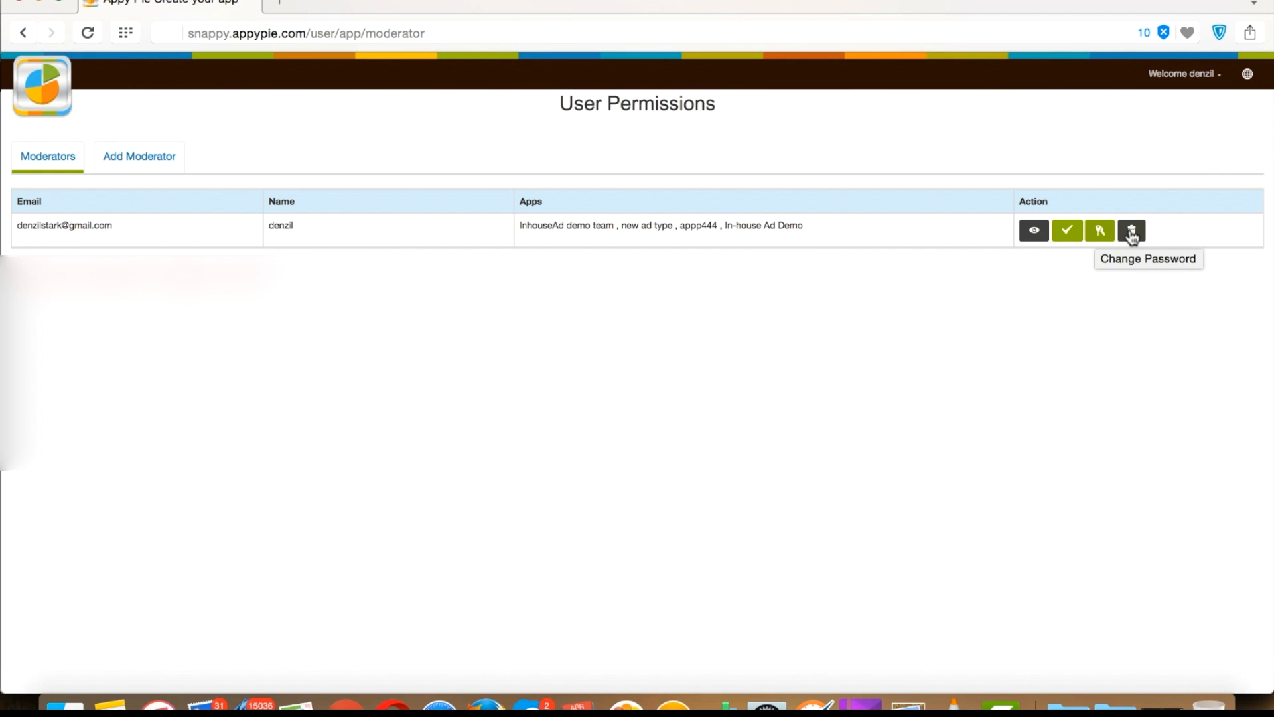
mouse_move(815, 169)
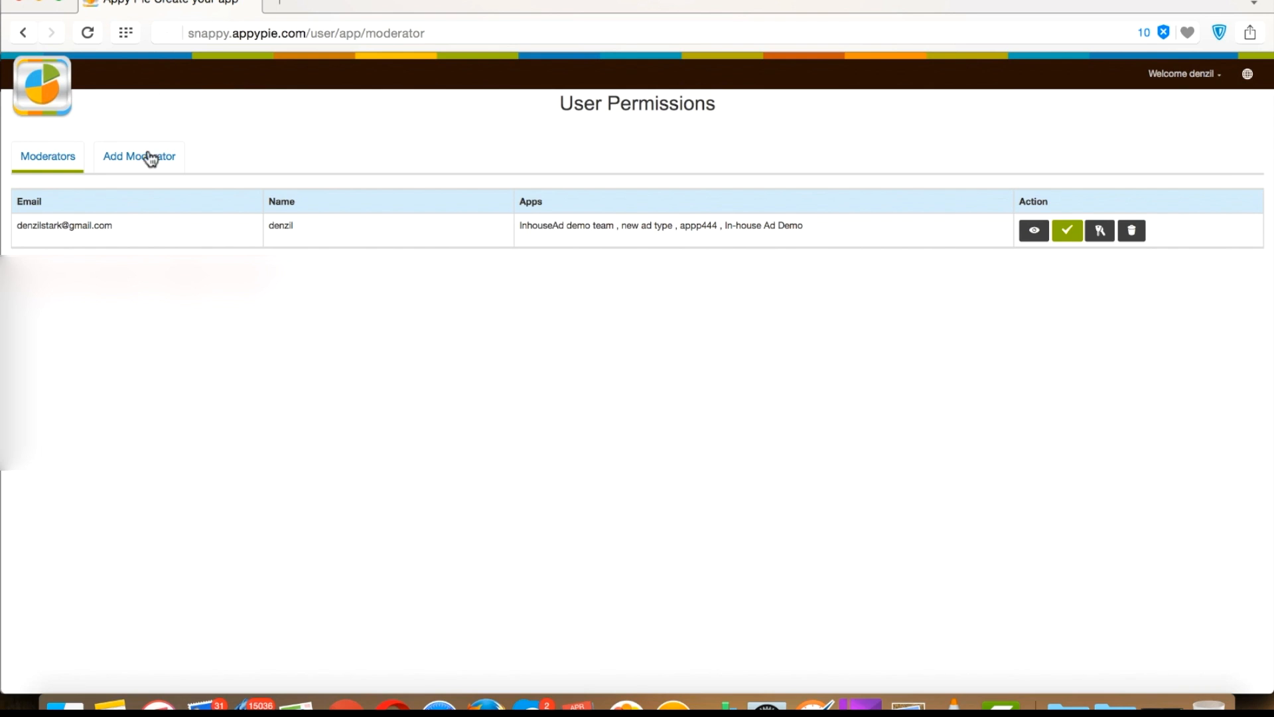
- Return to the Add Moderator tab, prefilled with the same name, email and global permissions
click(138, 156)
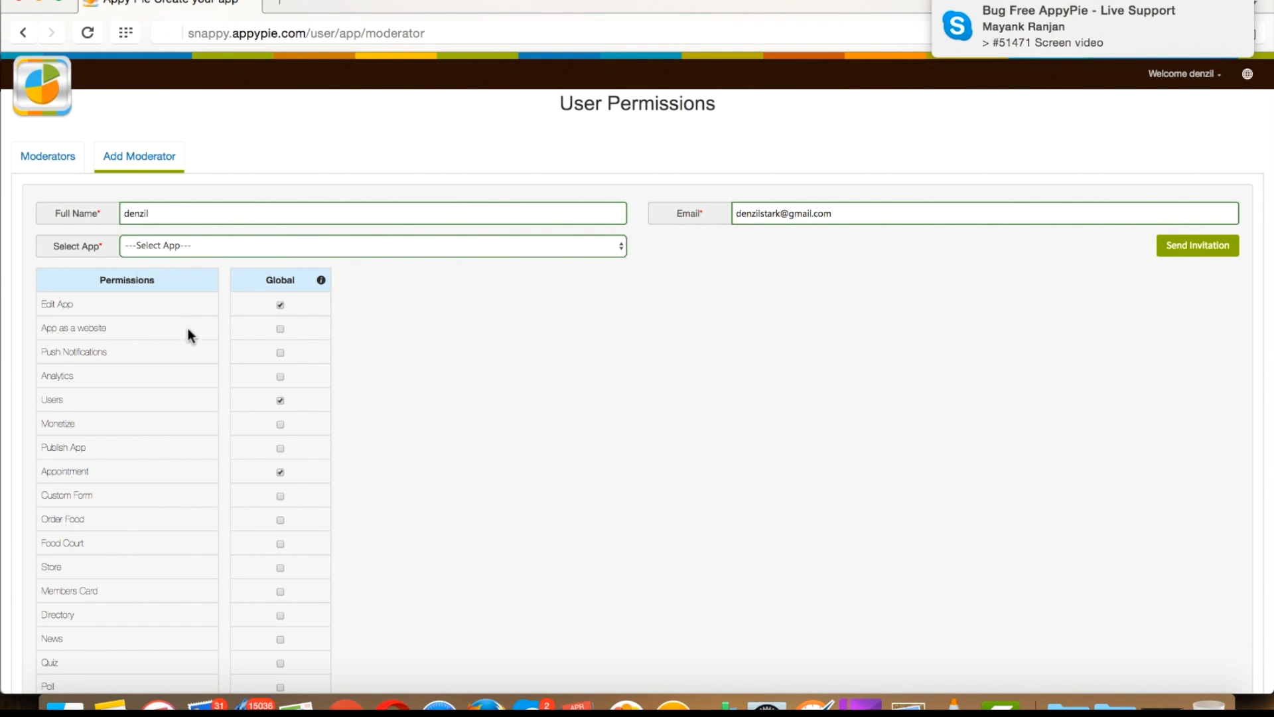
mouse_move(715, 461)
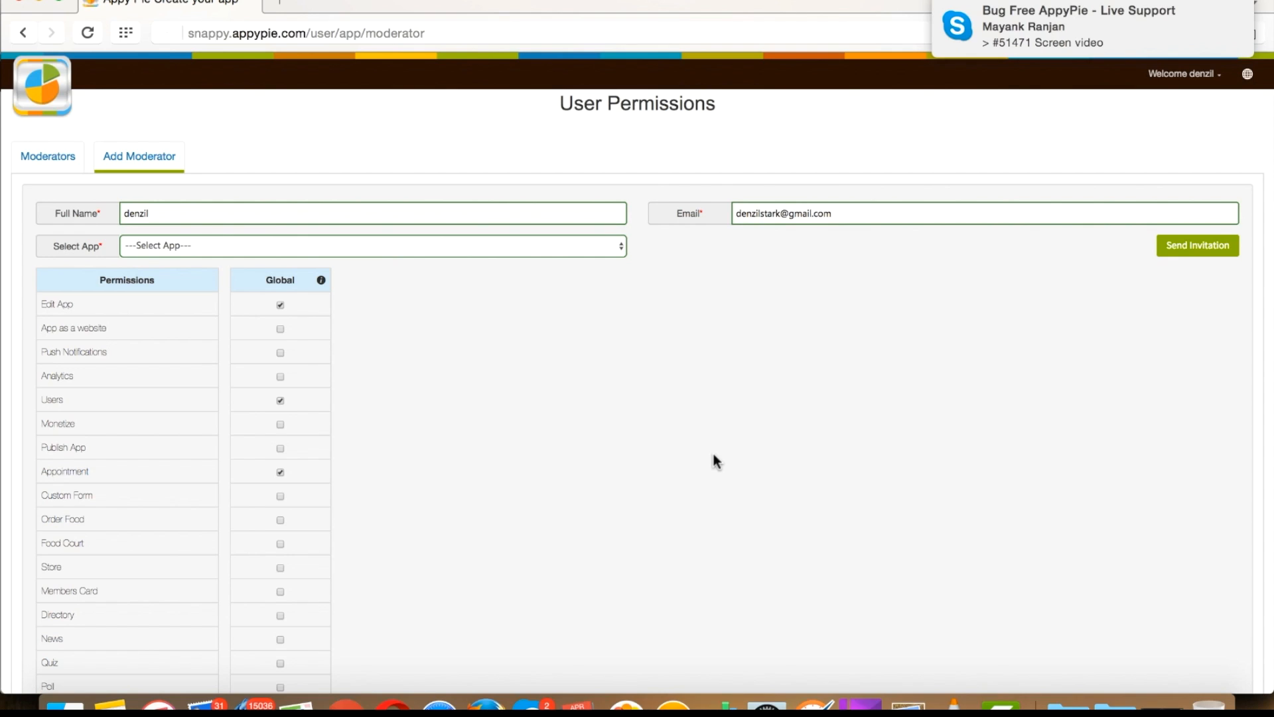